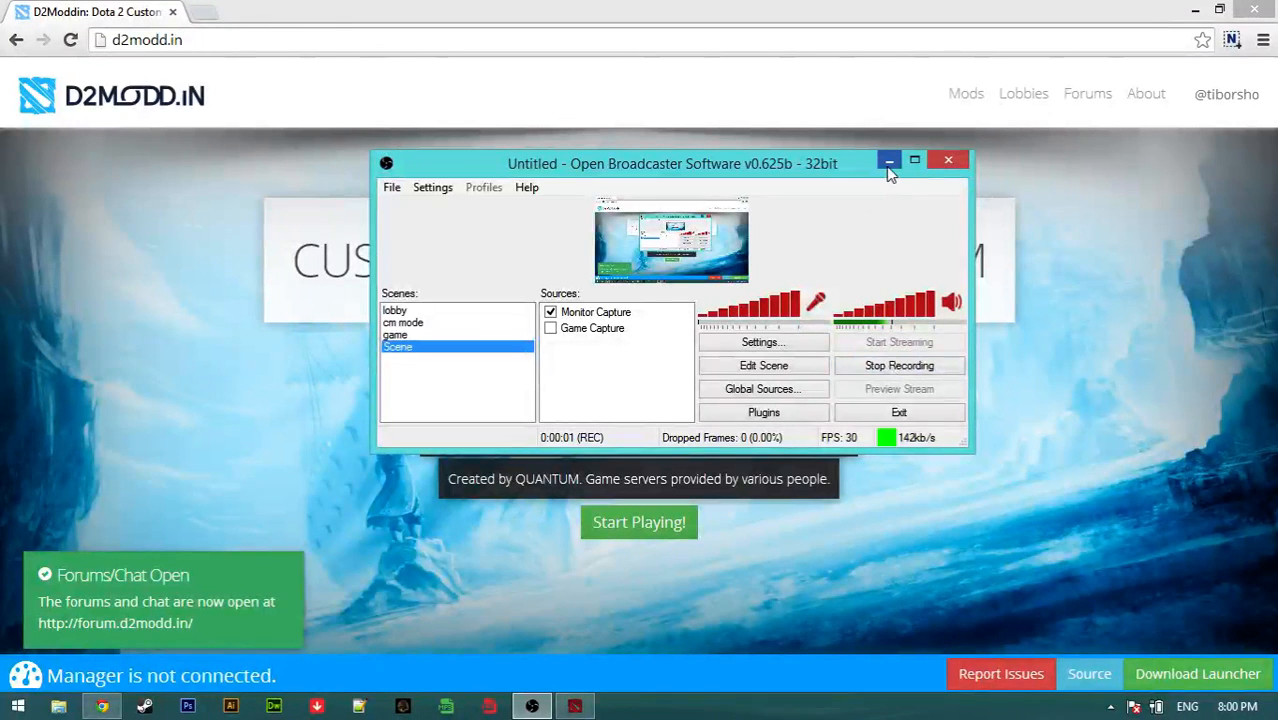
Launch the D2Moddin manager from the tray, dismiss its notice, and proceed to mods.
{"action": "left_click", "coordinate": [888, 160]}
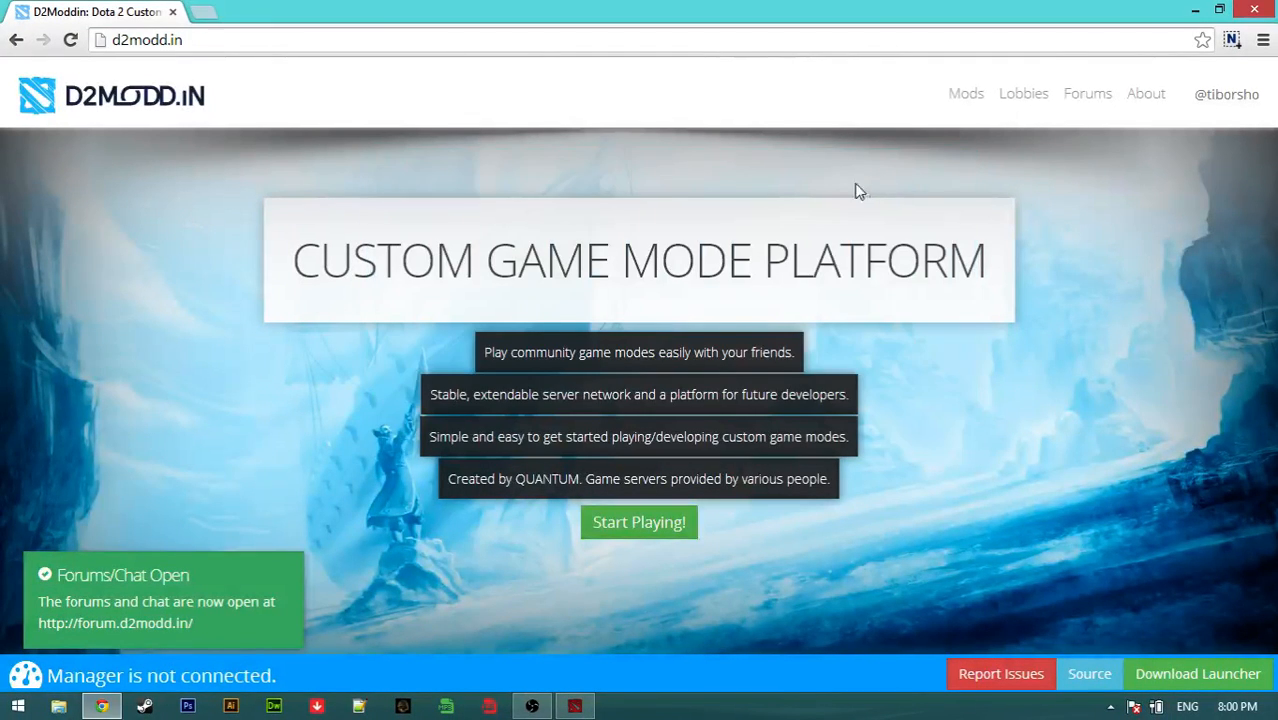
{"action": "mouse_move", "coordinate": [850, 328]}
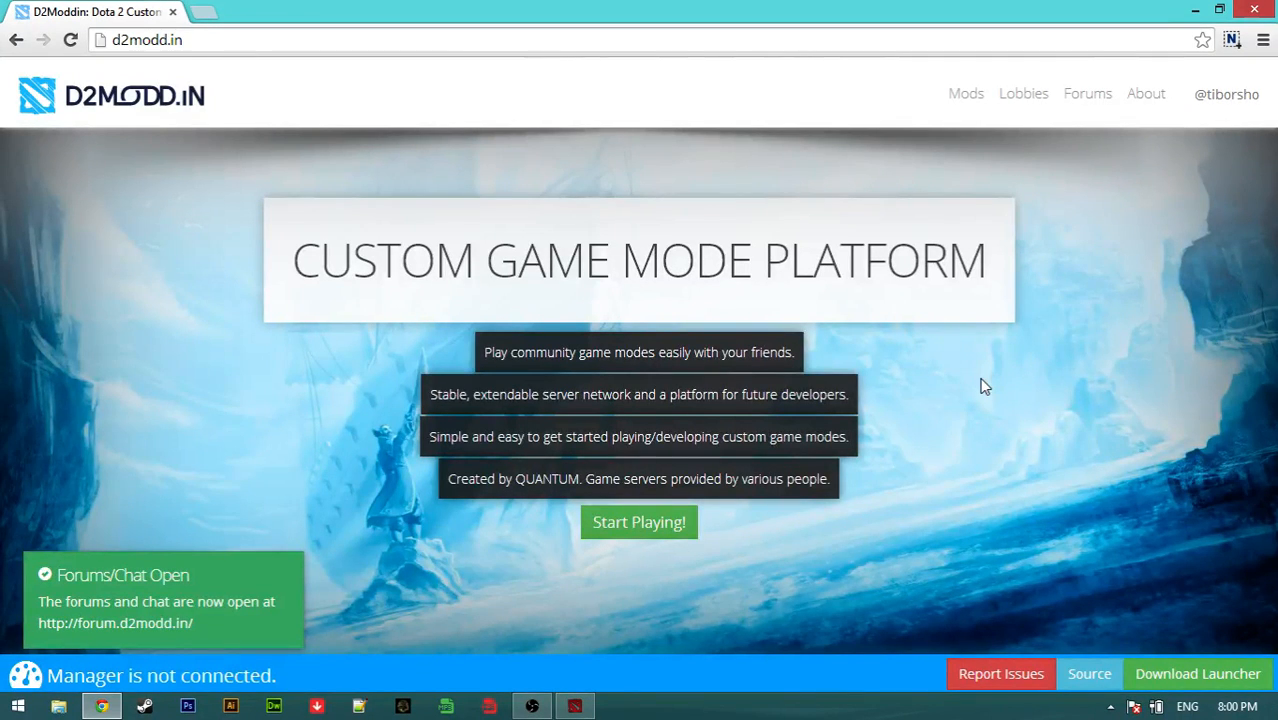
{"action": "mouse_move", "coordinate": [932, 461]}
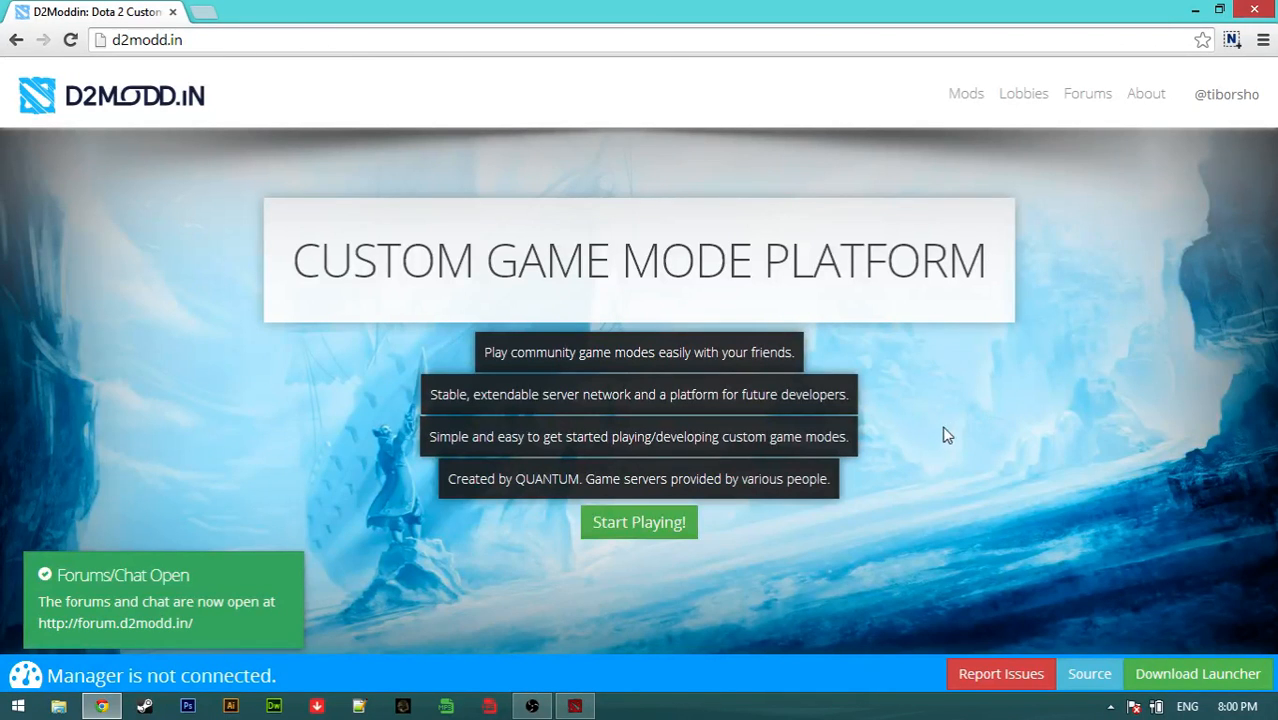
{"action": "mouse_move", "coordinate": [858, 460]}
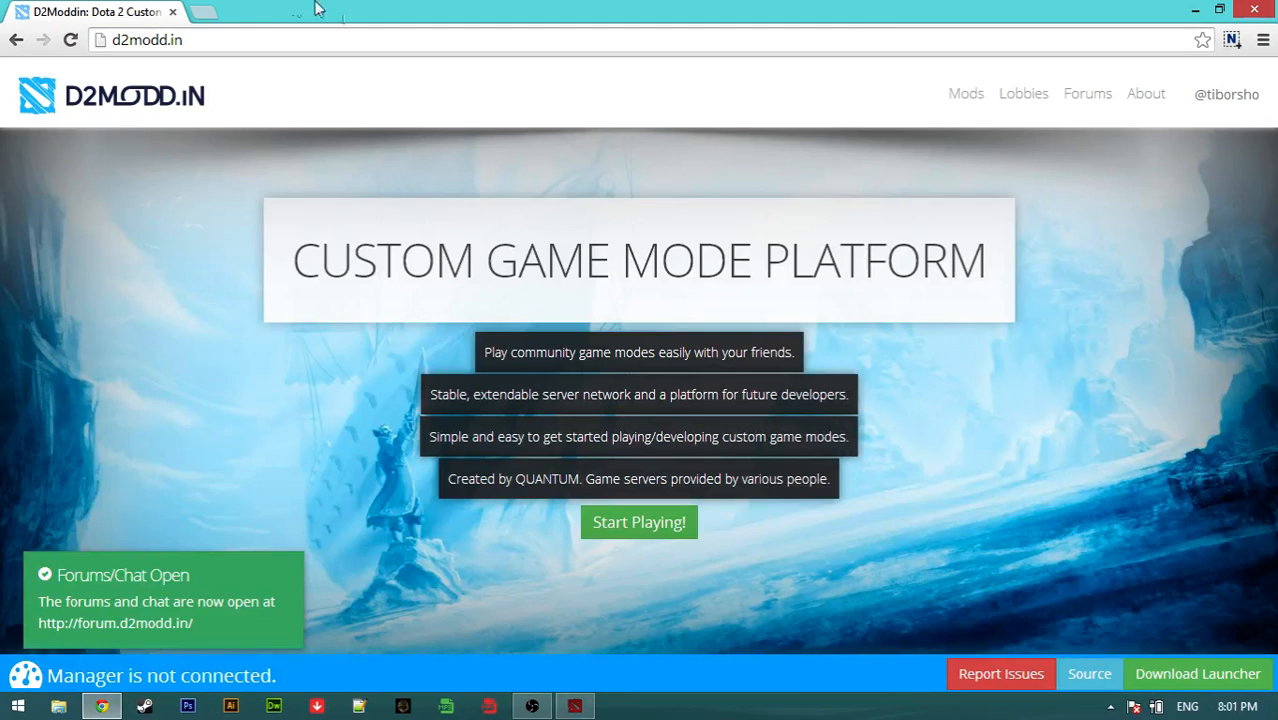
{"action": "left_click", "coordinate": [147, 40]}
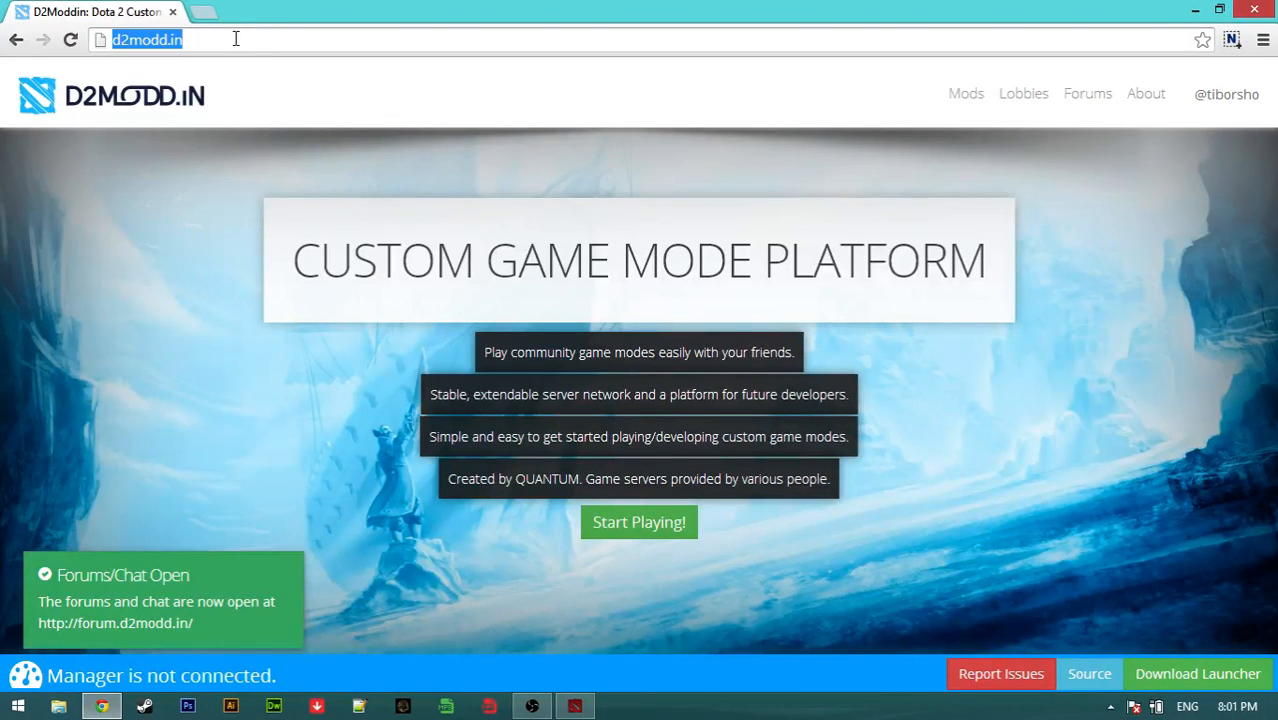
{"action": "mouse_move", "coordinate": [320, 8]}
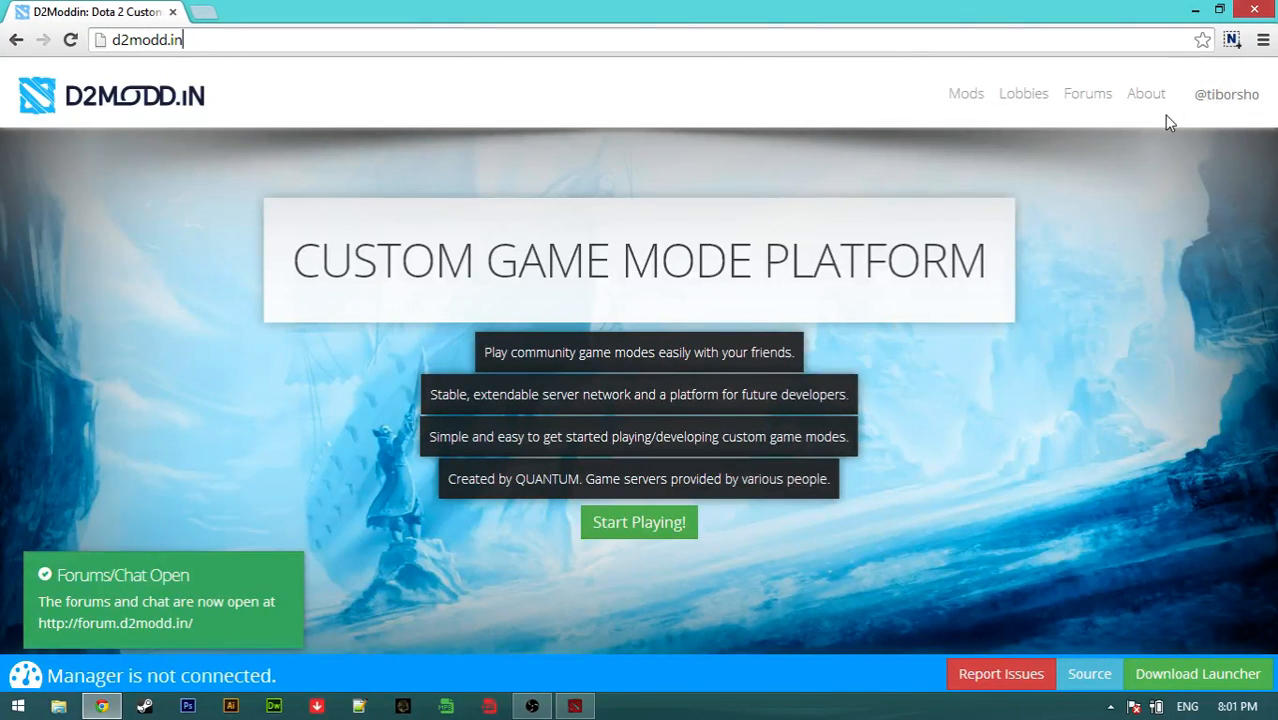
{"action": "mouse_move", "coordinate": [1113, 420]}
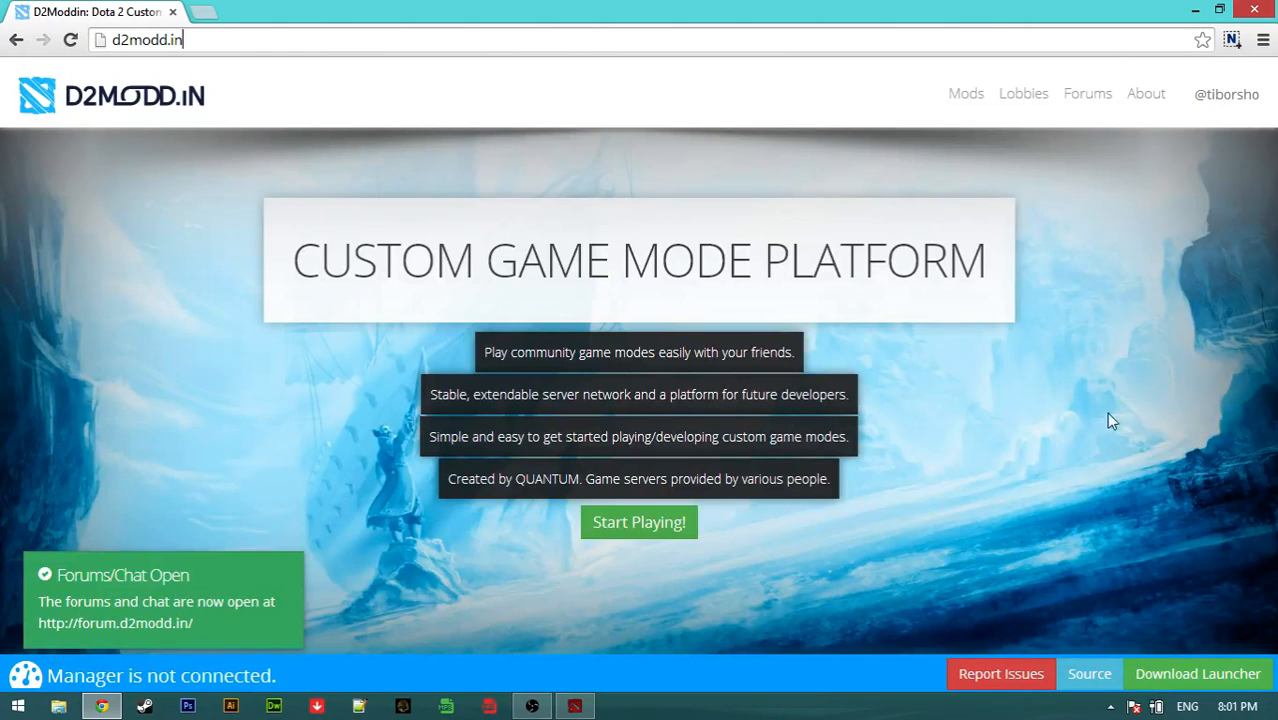
{"action": "mouse_move", "coordinate": [148, 617]}
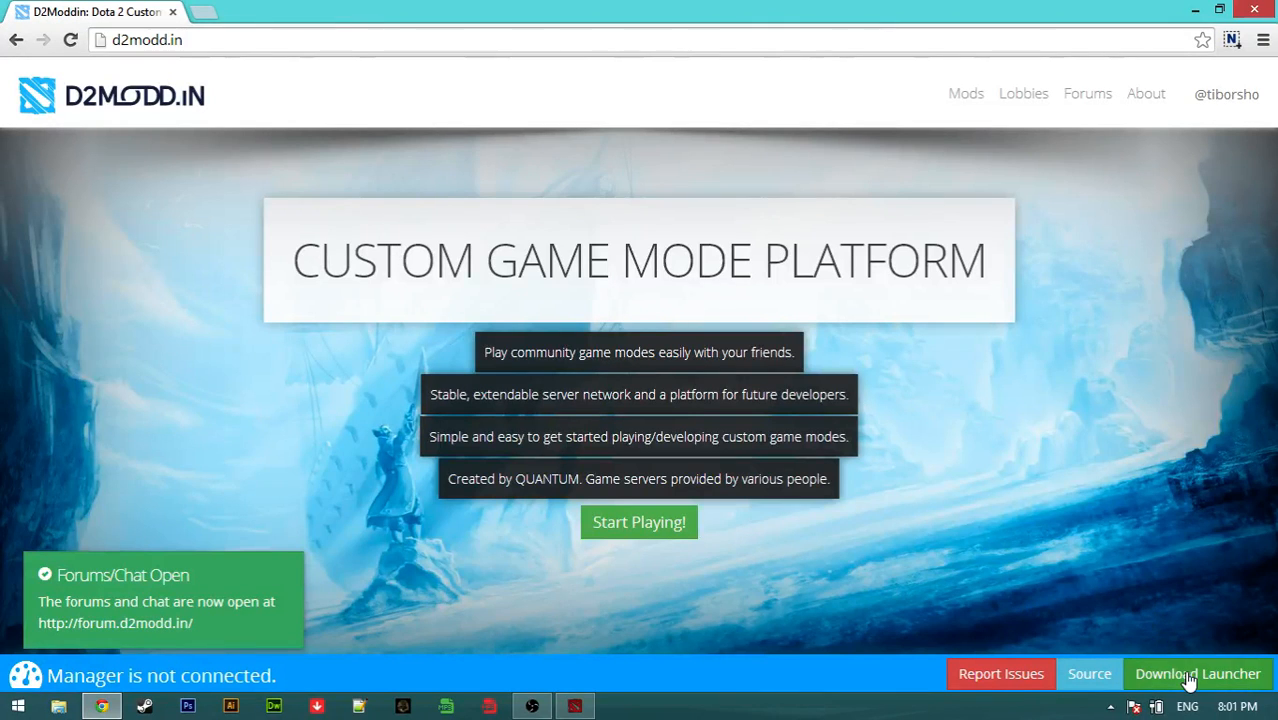
{"action": "mouse_move", "coordinate": [1170, 616]}
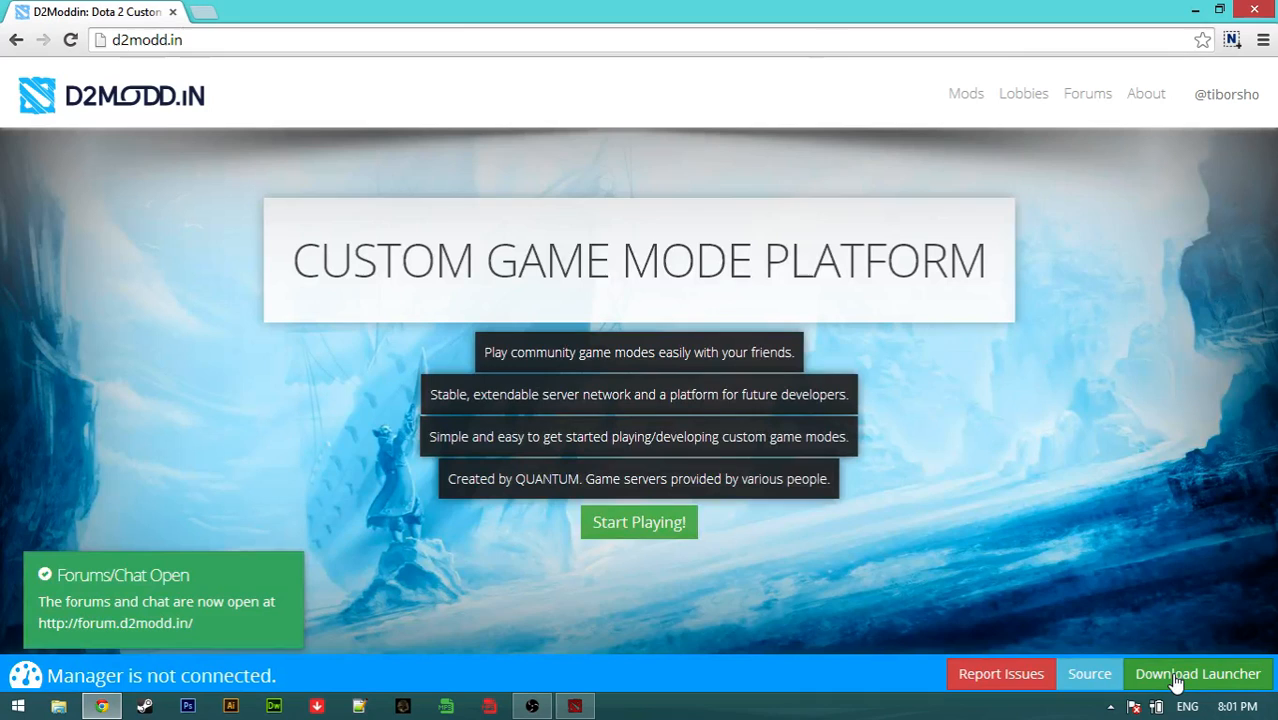
{"action": "left_click", "coordinate": [1197, 673]}
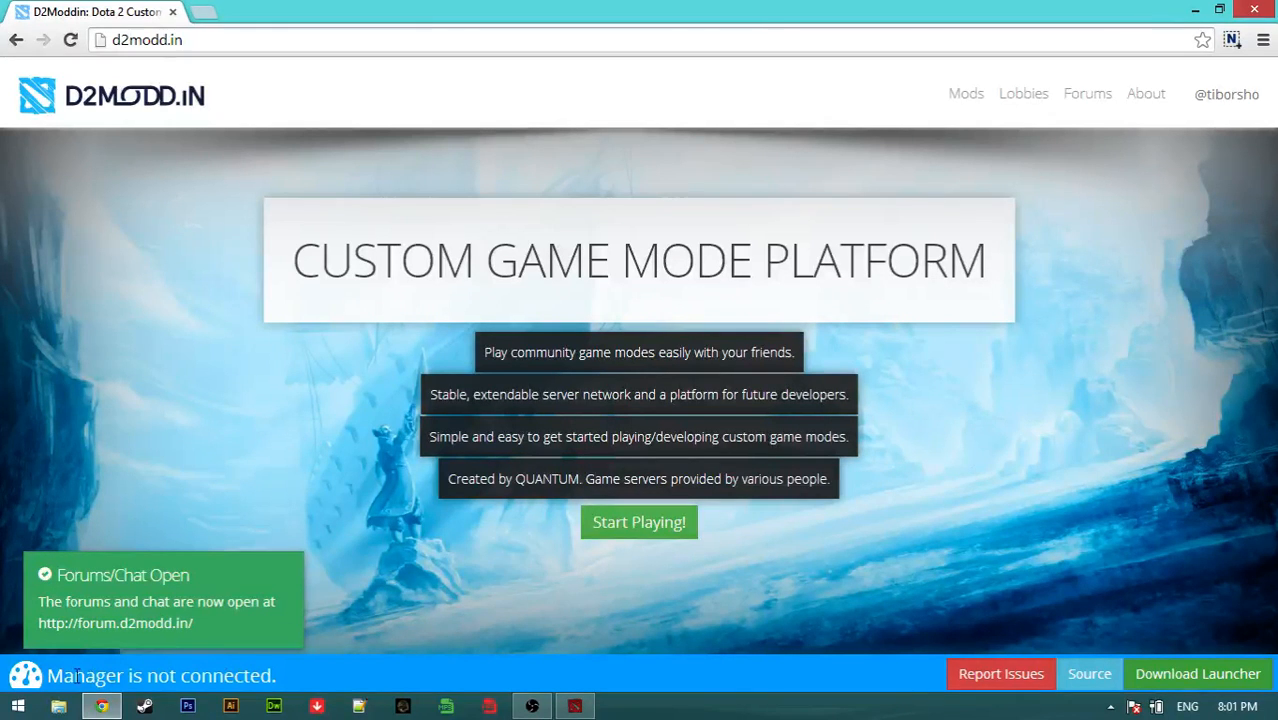
{"action": "mouse_move", "coordinate": [480, 618]}
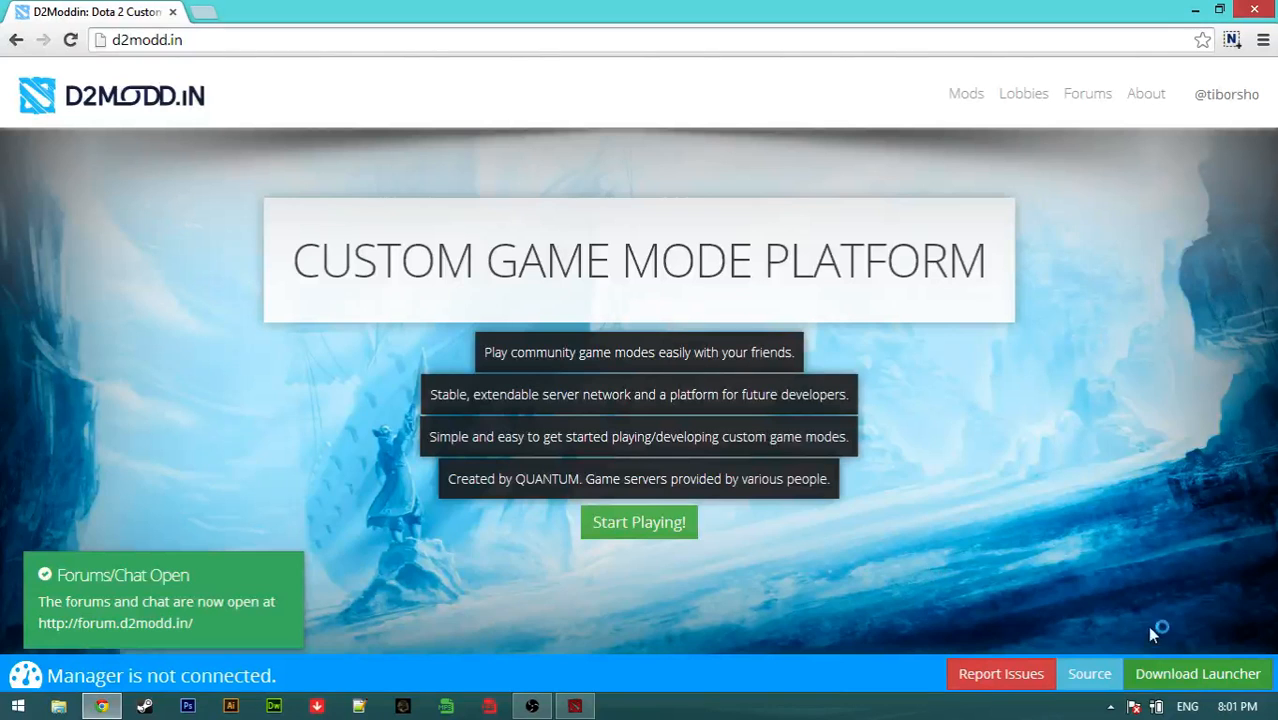
{"action": "left_click", "coordinate": [1110, 706]}
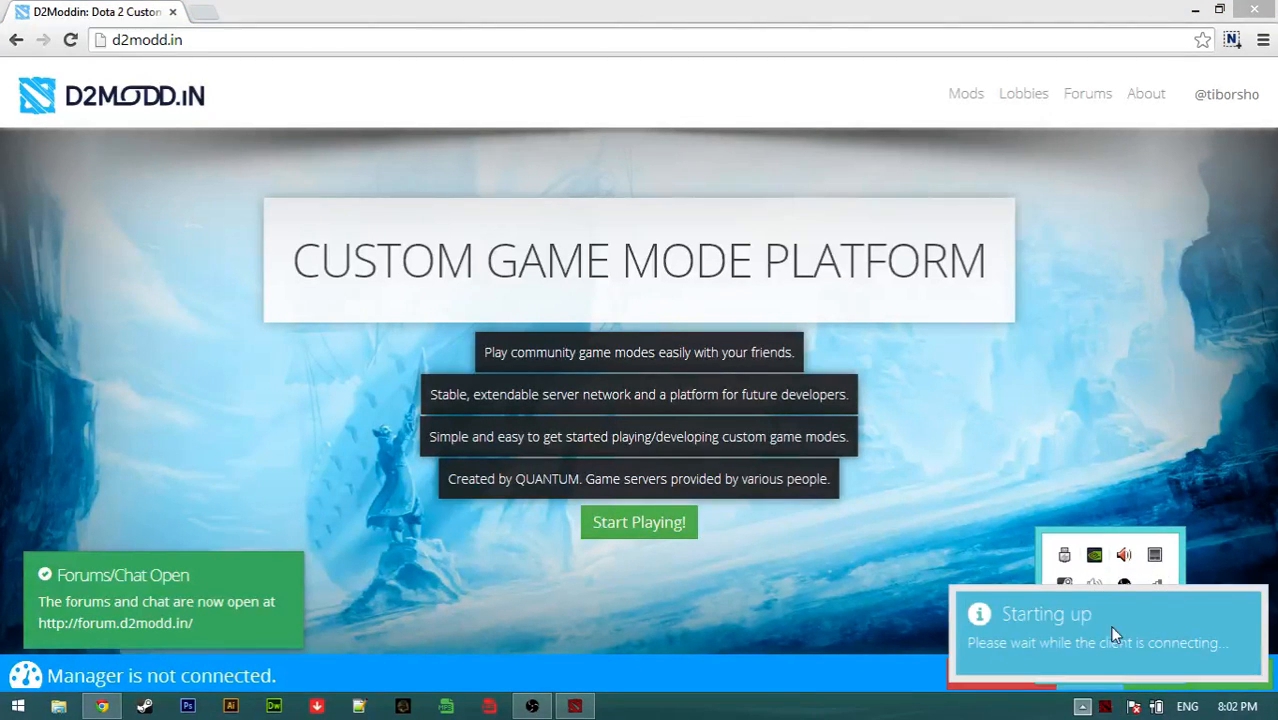
{"action": "left_click", "coordinate": [1083, 706]}
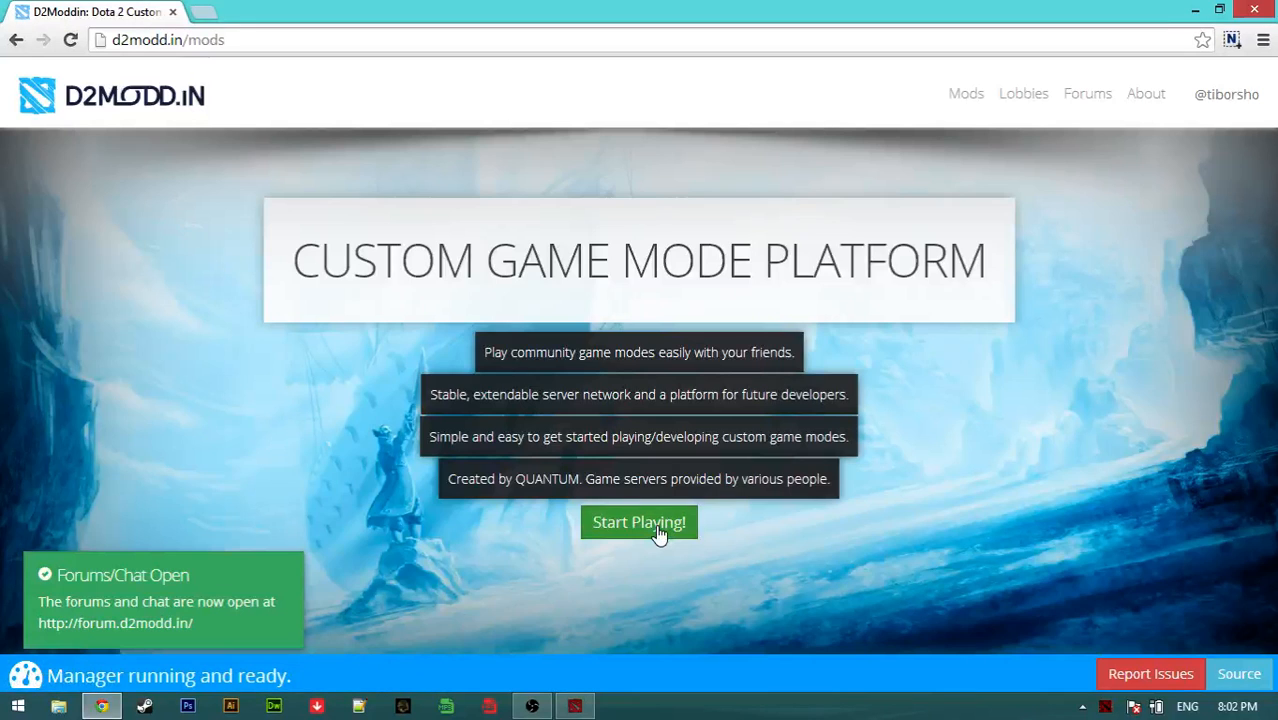
Open the Available Mods grid and scroll through it while Reflex downloads and installs.
{"action": "left_click", "coordinate": [639, 522]}
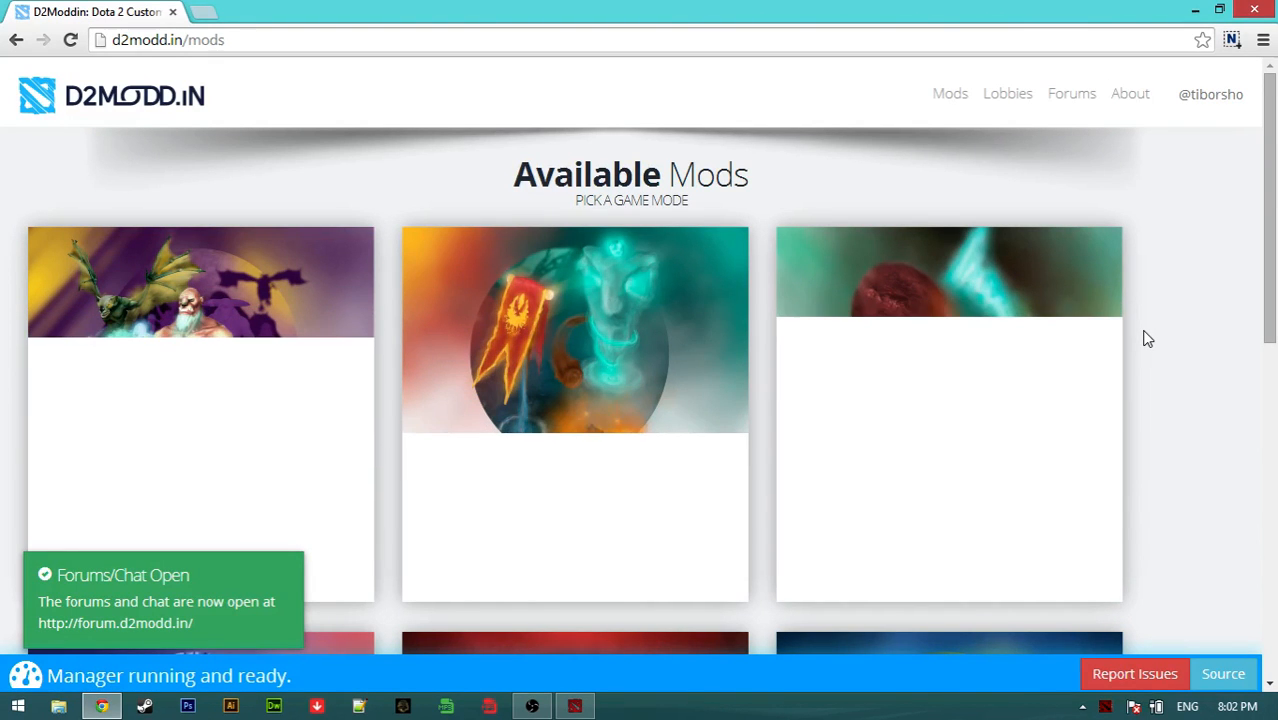
{"action": "scroll", "scroll_direction": "down", "scroll_amount": 3}
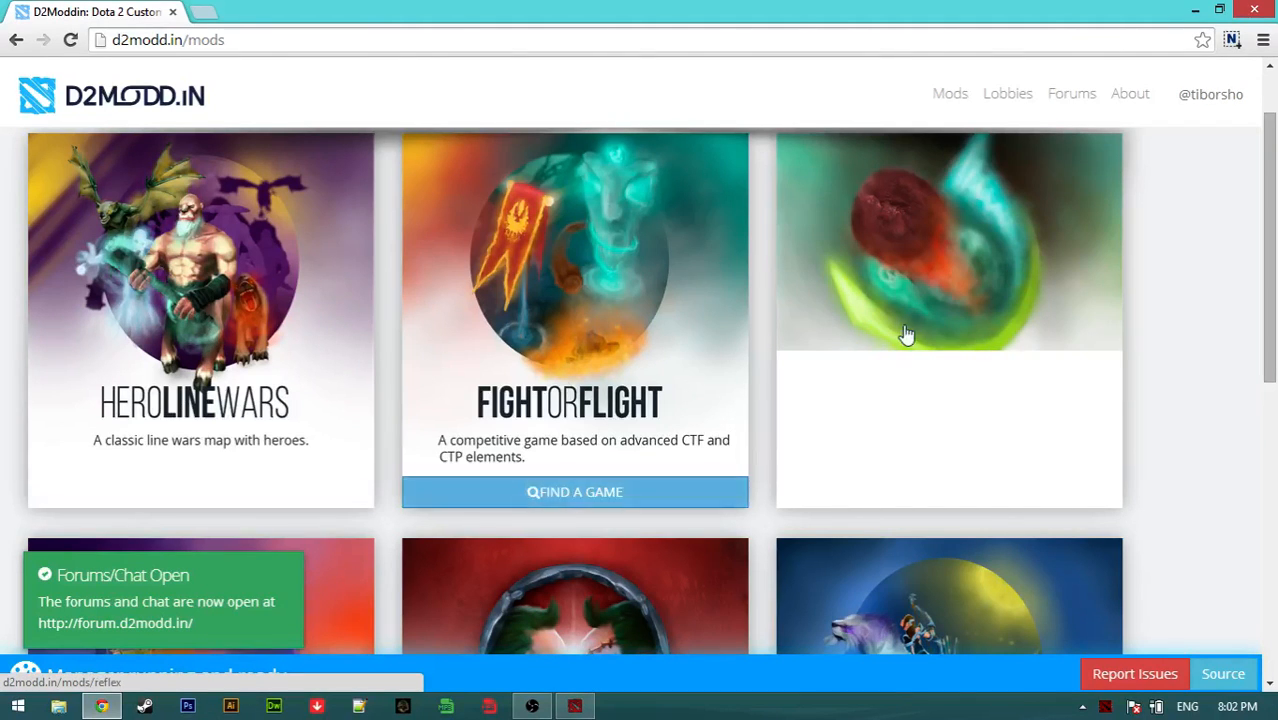
{"action": "scroll", "scroll_direction": "down", "scroll_amount": 3}
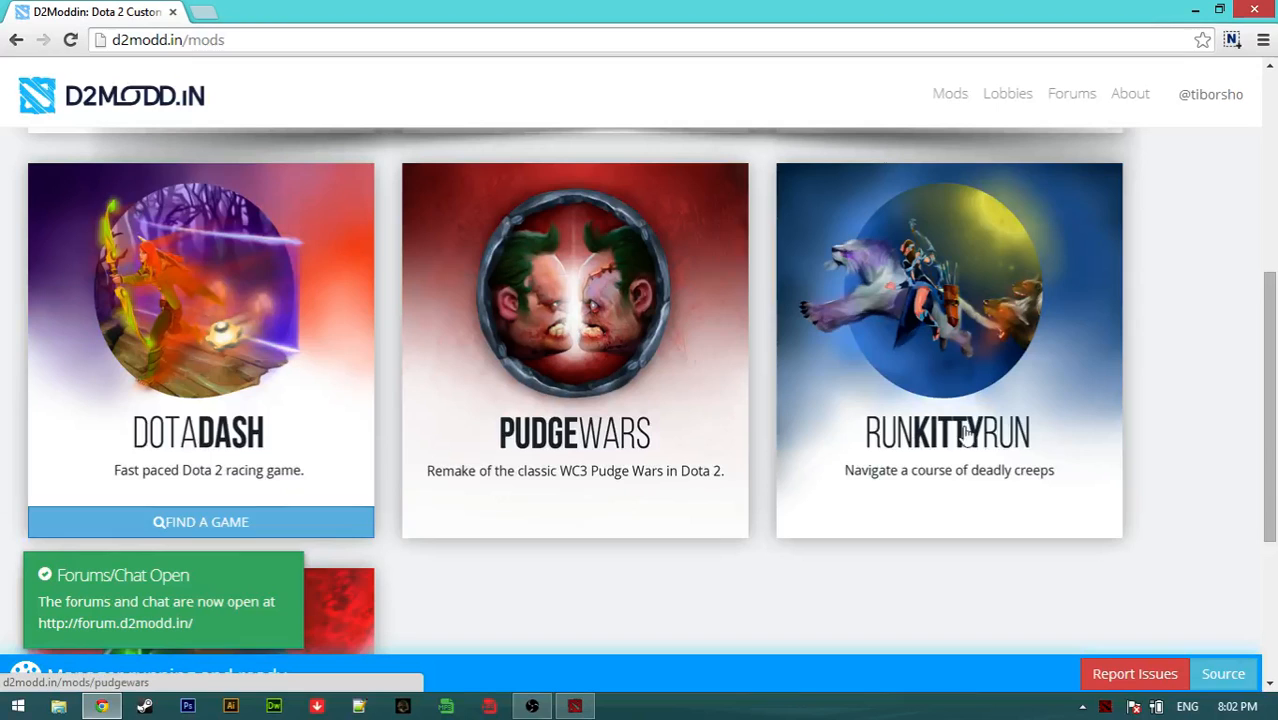
{"action": "scroll", "scroll_direction": "down", "scroll_amount": 3}
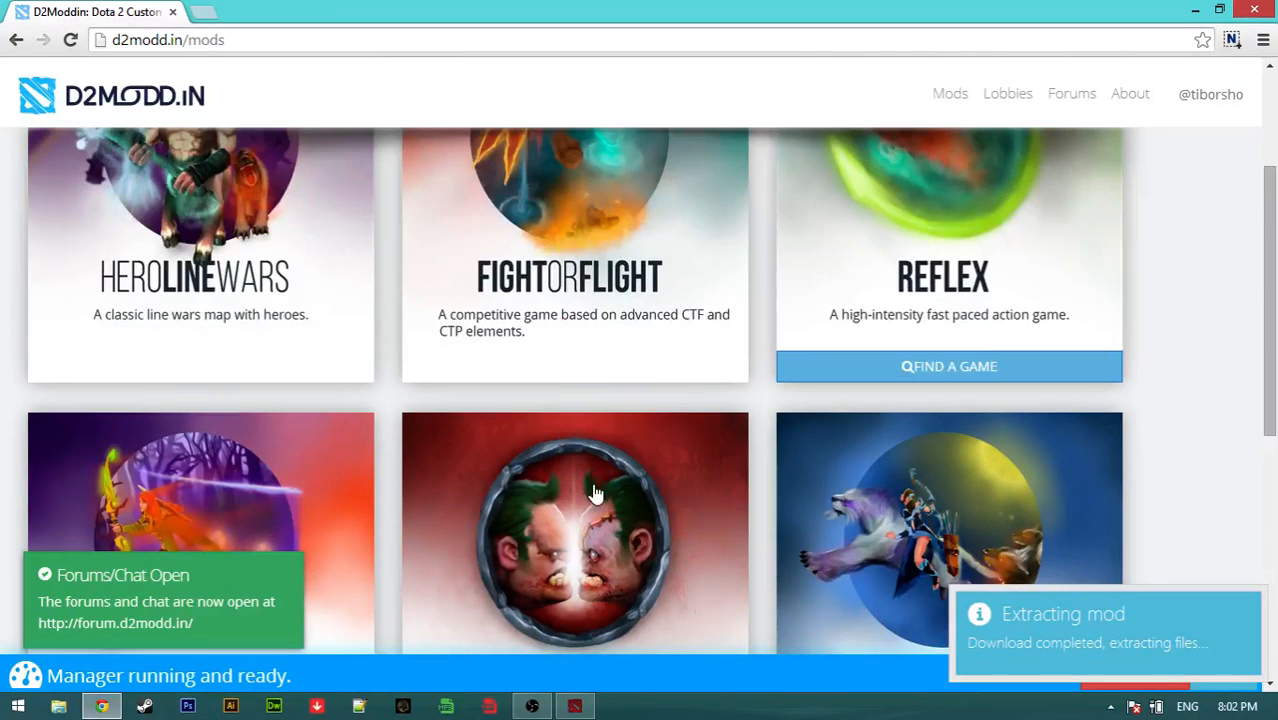
{"action": "scroll", "scroll_direction": "down", "scroll_amount": 3}
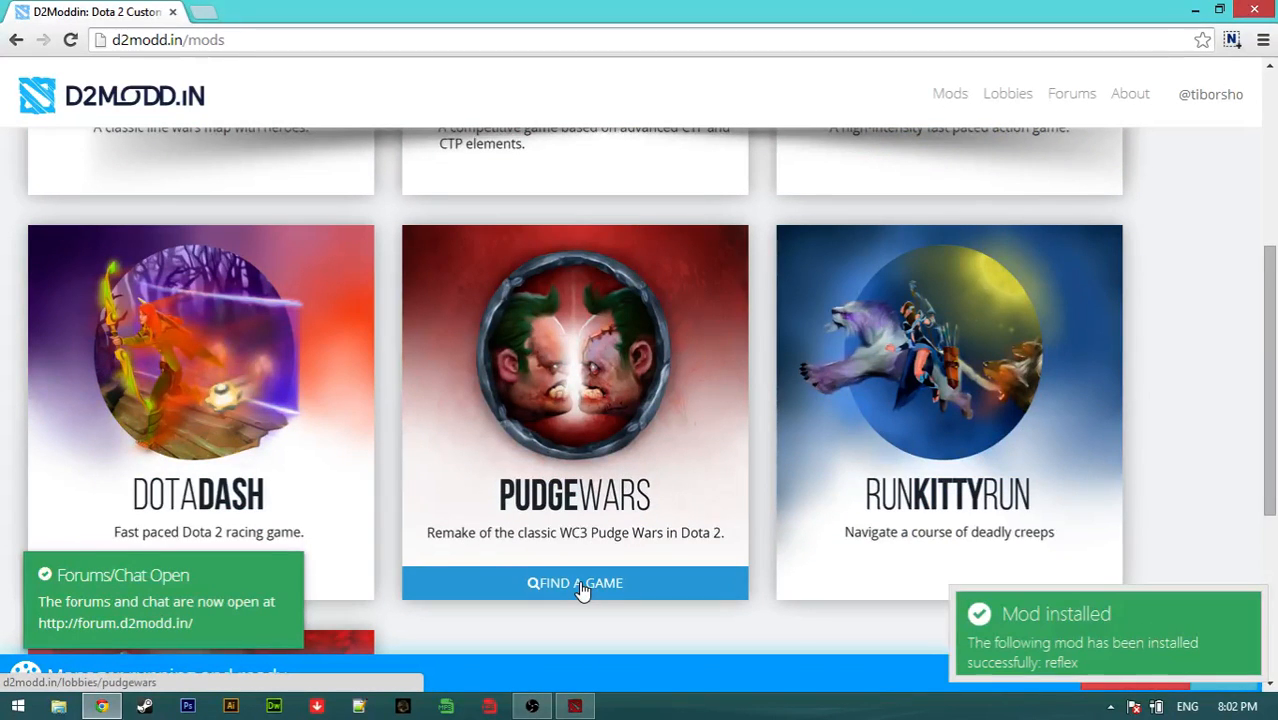
Find a Pudge Wars game, let pudgewars download, then return to the browser's lobby list.
{"action": "left_click", "coordinate": [574, 583]}
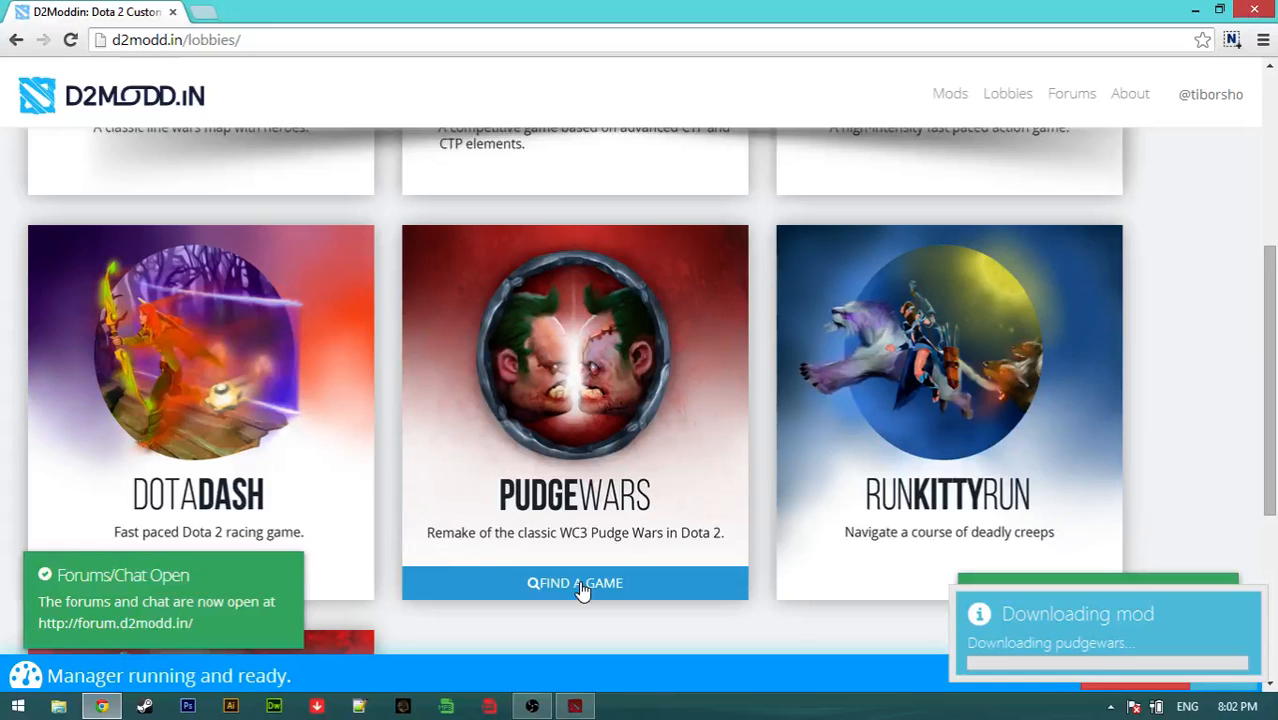
{"action": "left_click", "coordinate": [574, 583]}
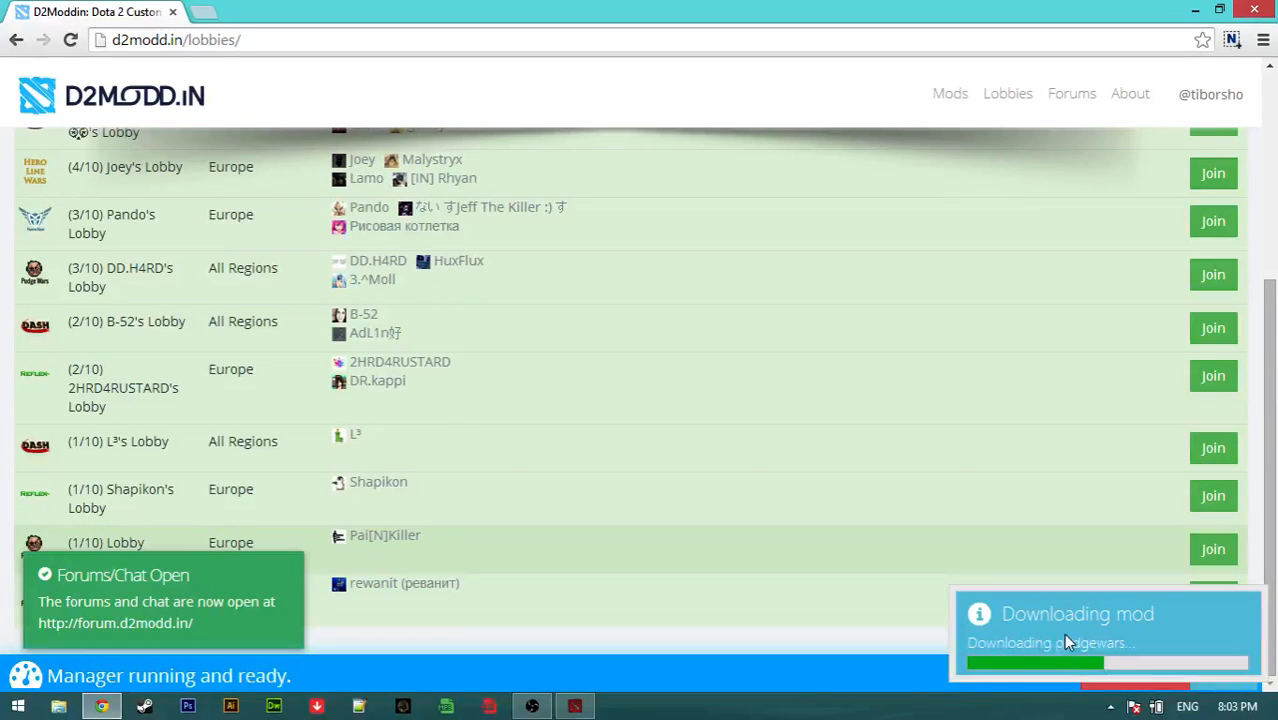
{"action": "scroll", "scroll_direction": "up", "scroll_amount": 3}
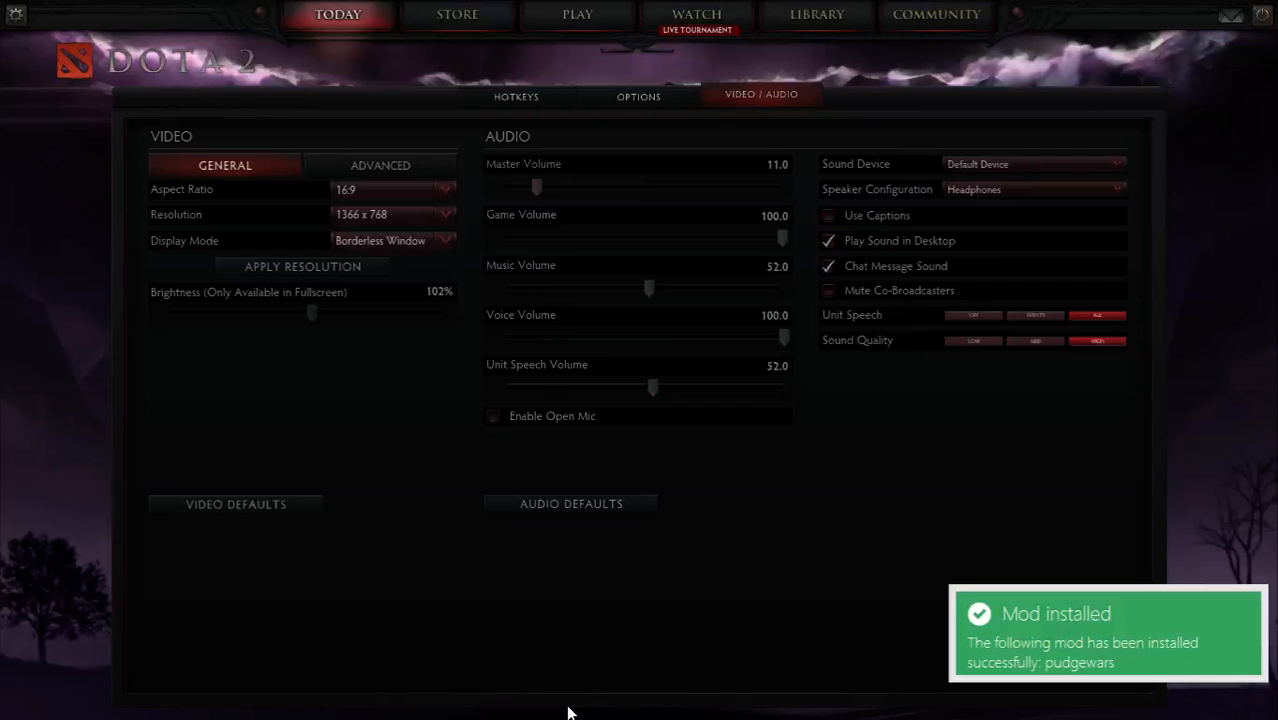
{"action": "left_click", "coordinate": [577, 14]}
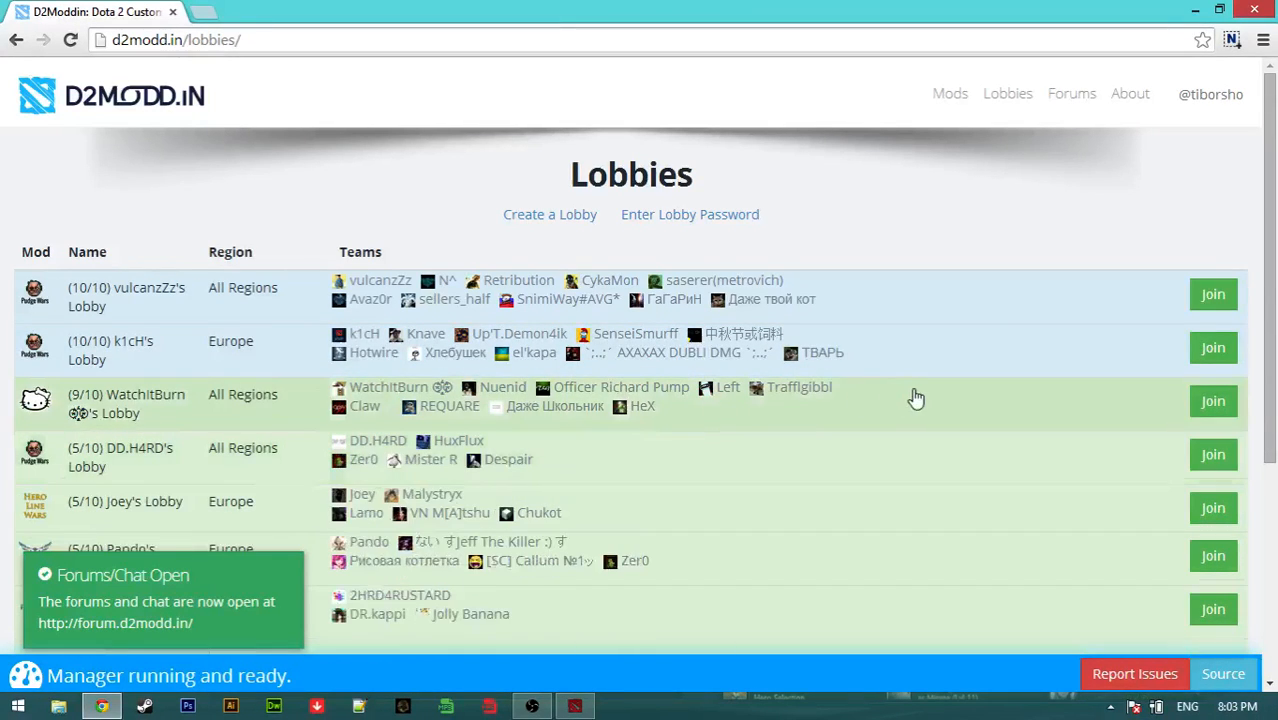
{"action": "scroll", "scroll_direction": "down", "scroll_amount": 3}
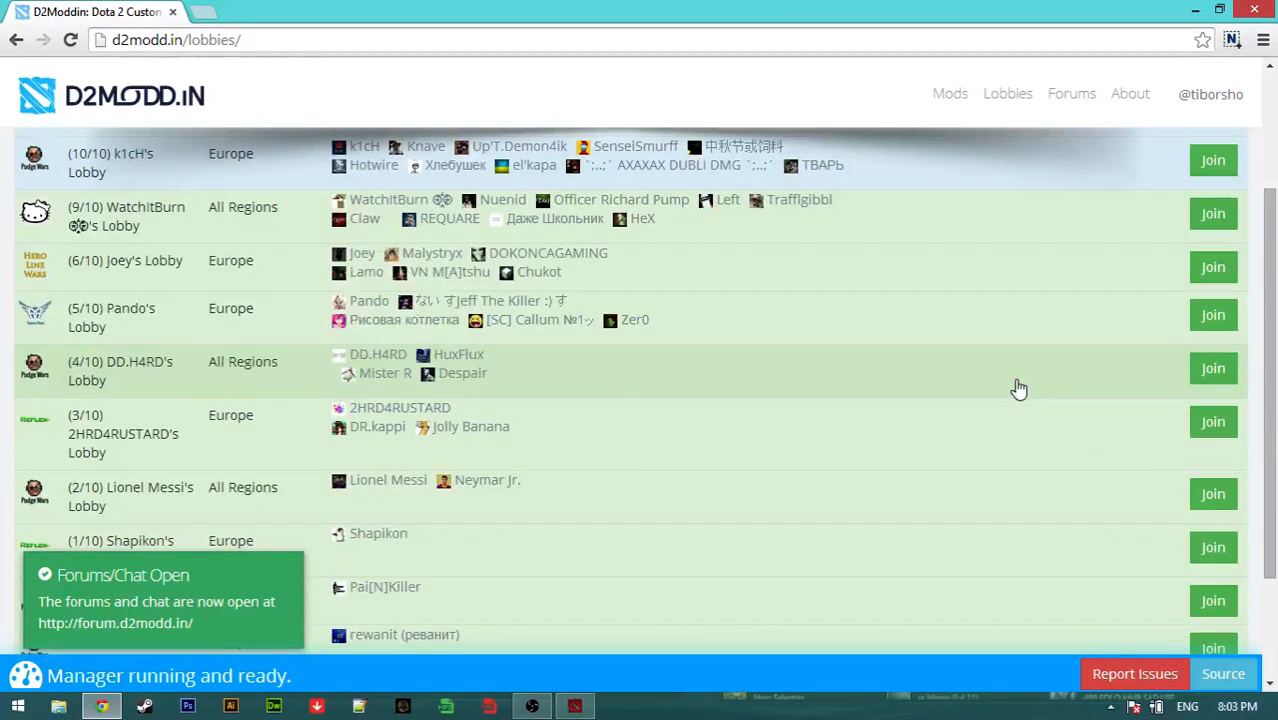
{"action": "scroll", "scroll_direction": "down", "scroll_amount": 3}
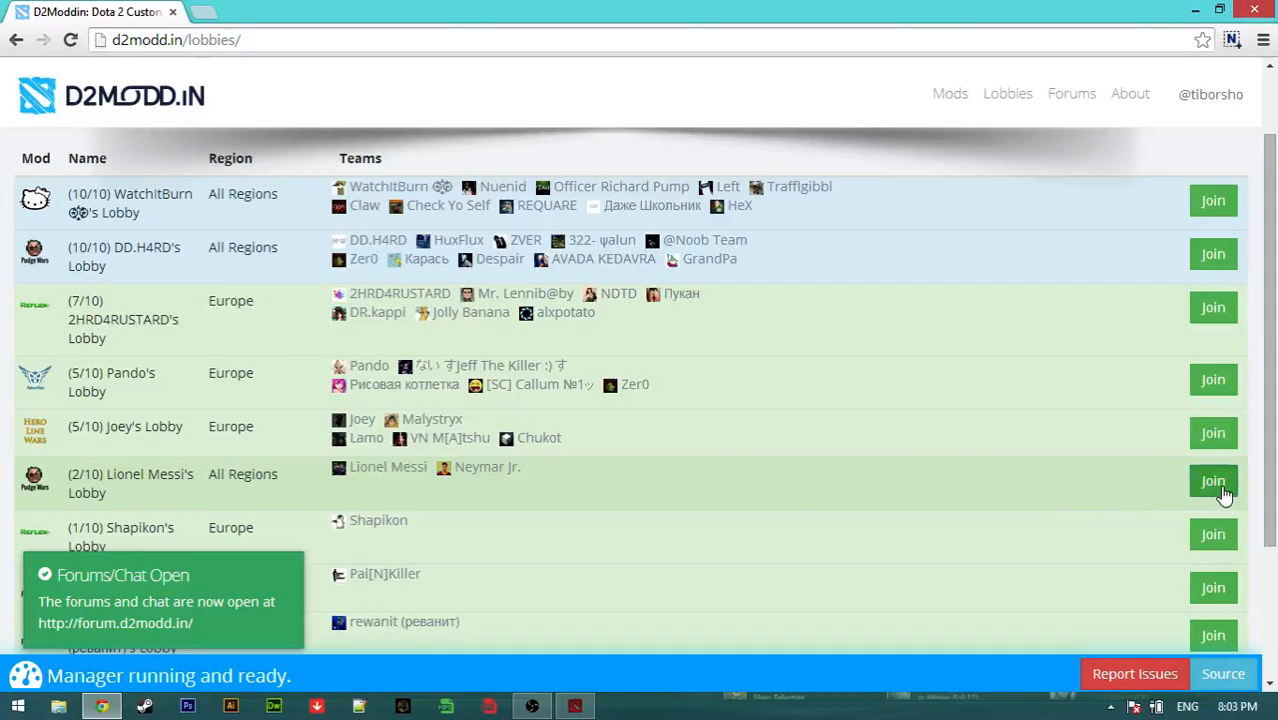
Join the two-player Pudge Wars lobby, step setup to Load Test, and try Start Test.
{"action": "left_click", "coordinate": [1213, 481]}
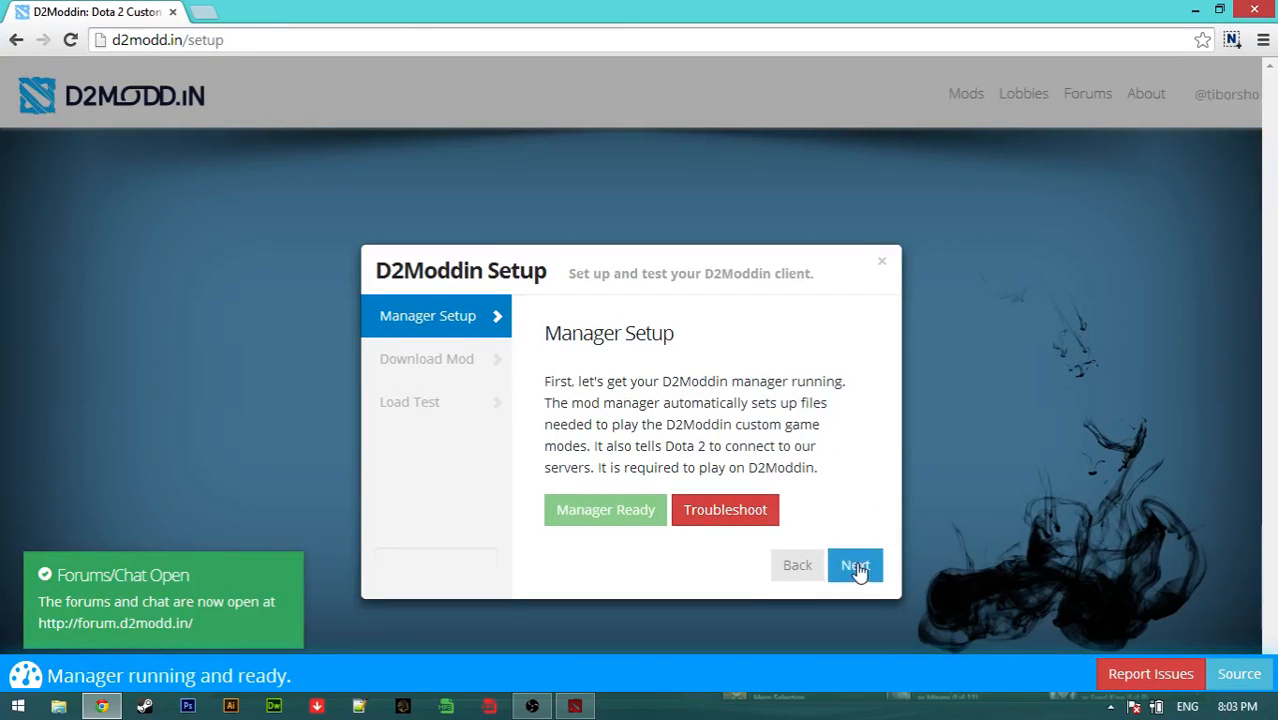
{"action": "mouse_move", "coordinate": [869, 583]}
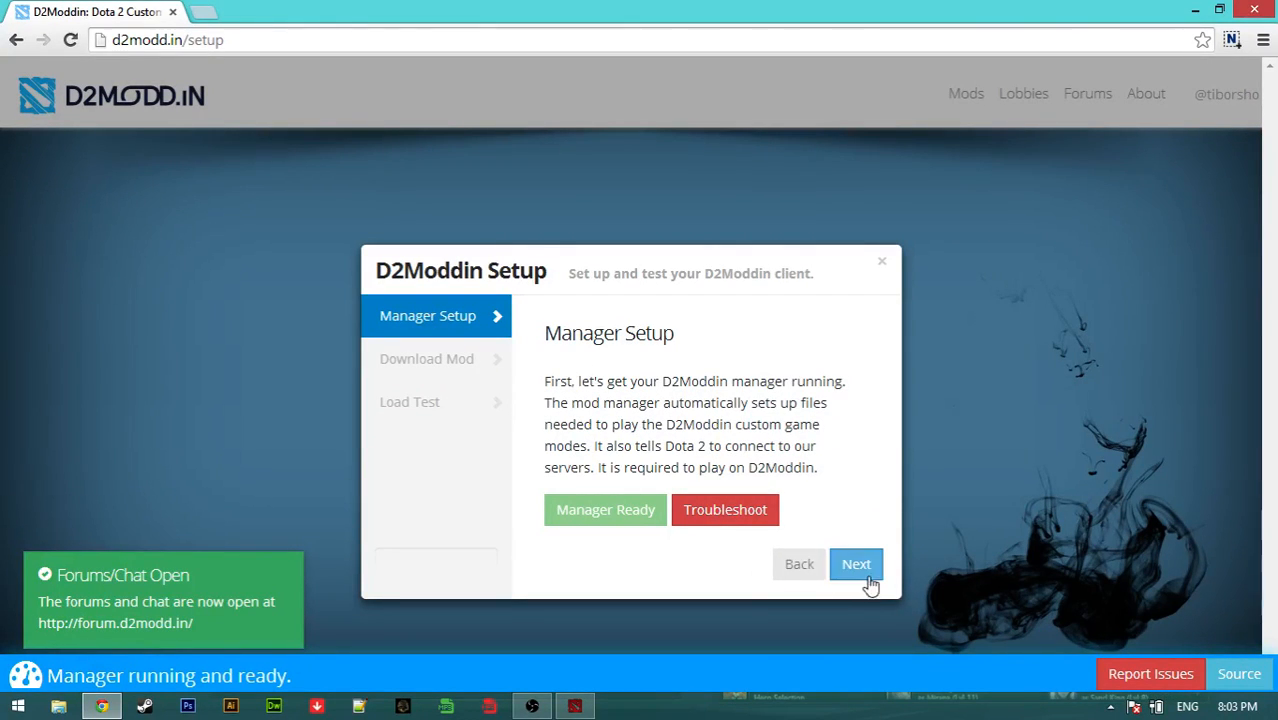
{"action": "left_click", "coordinate": [856, 564]}
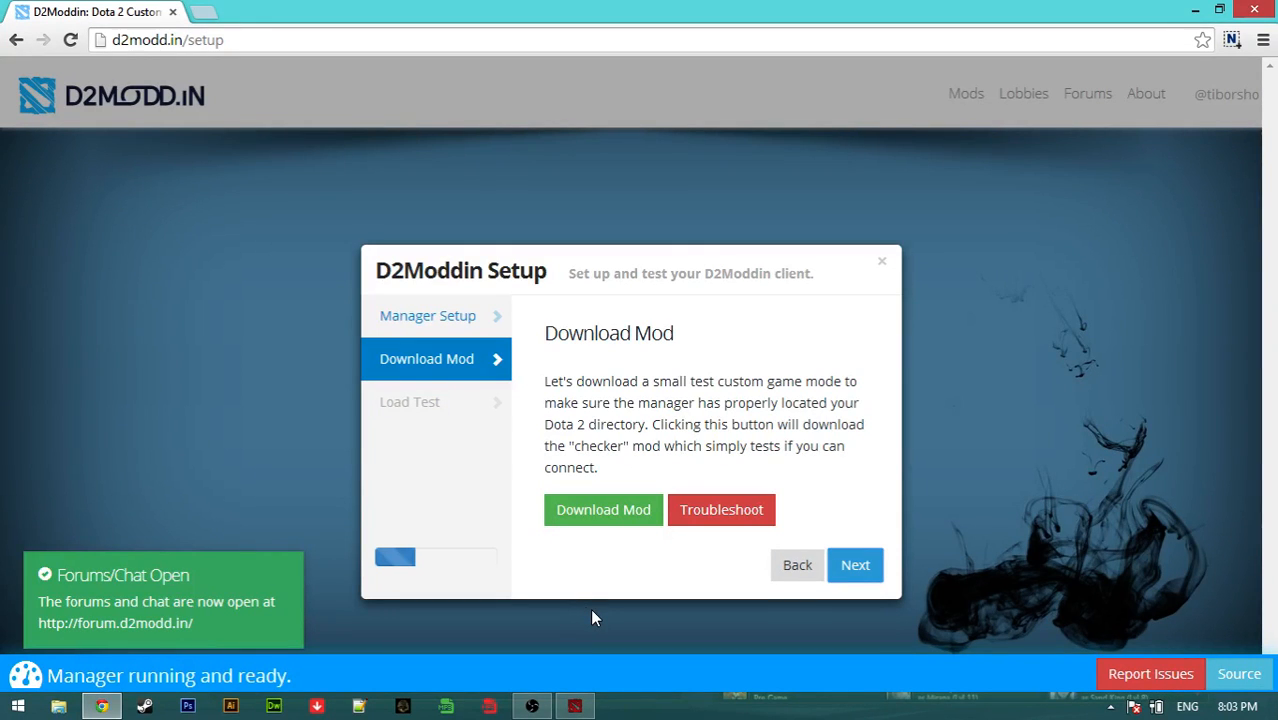
{"action": "mouse_move", "coordinate": [855, 565]}
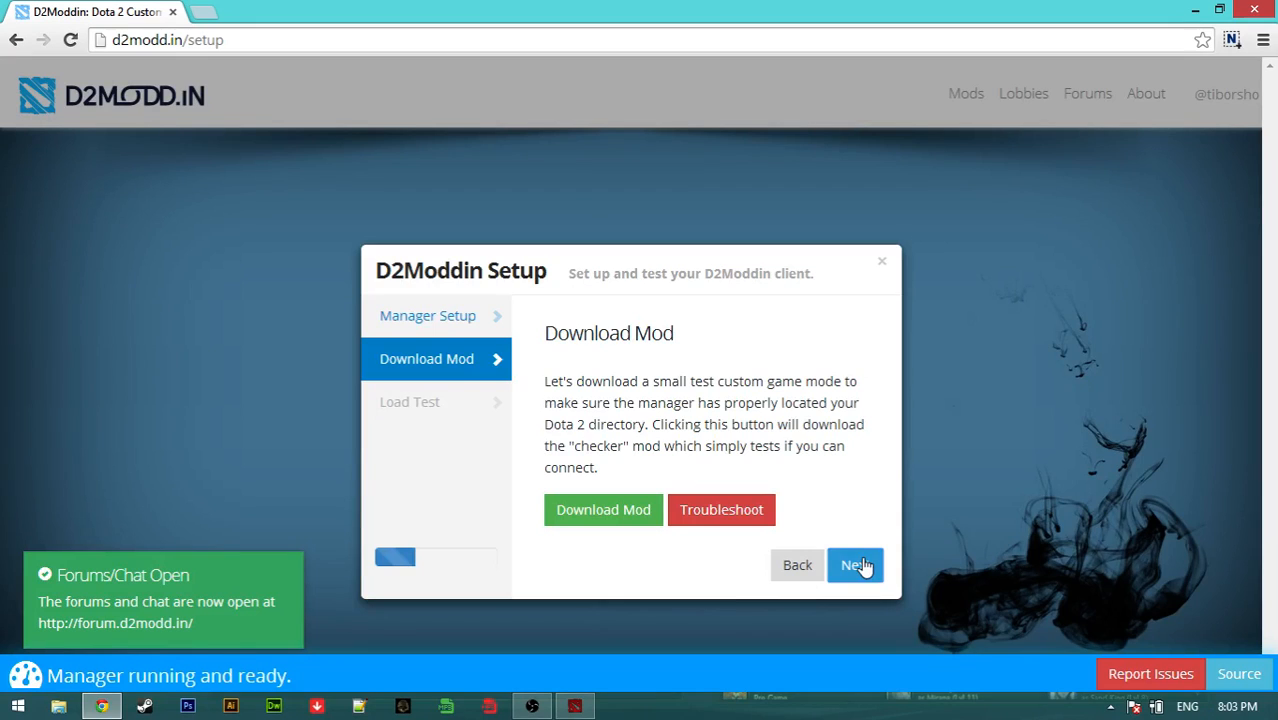
{"action": "left_click", "coordinate": [855, 565]}
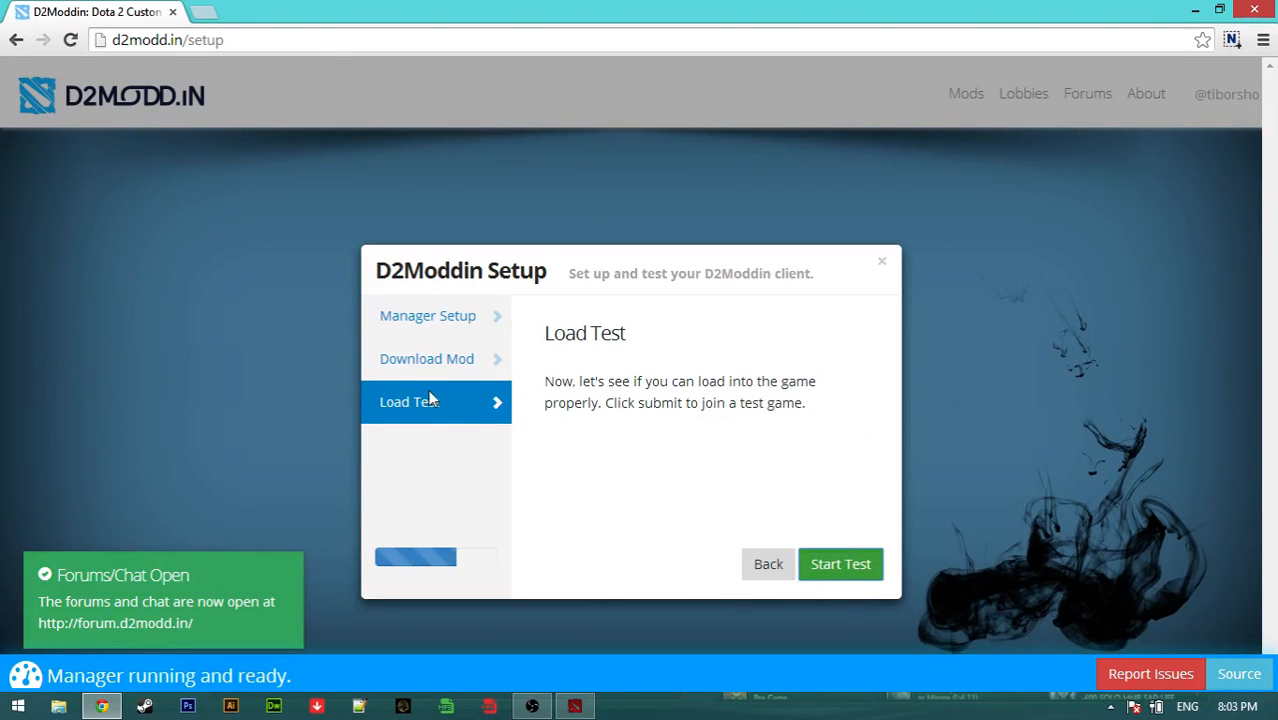
{"action": "mouse_move", "coordinate": [780, 518]}
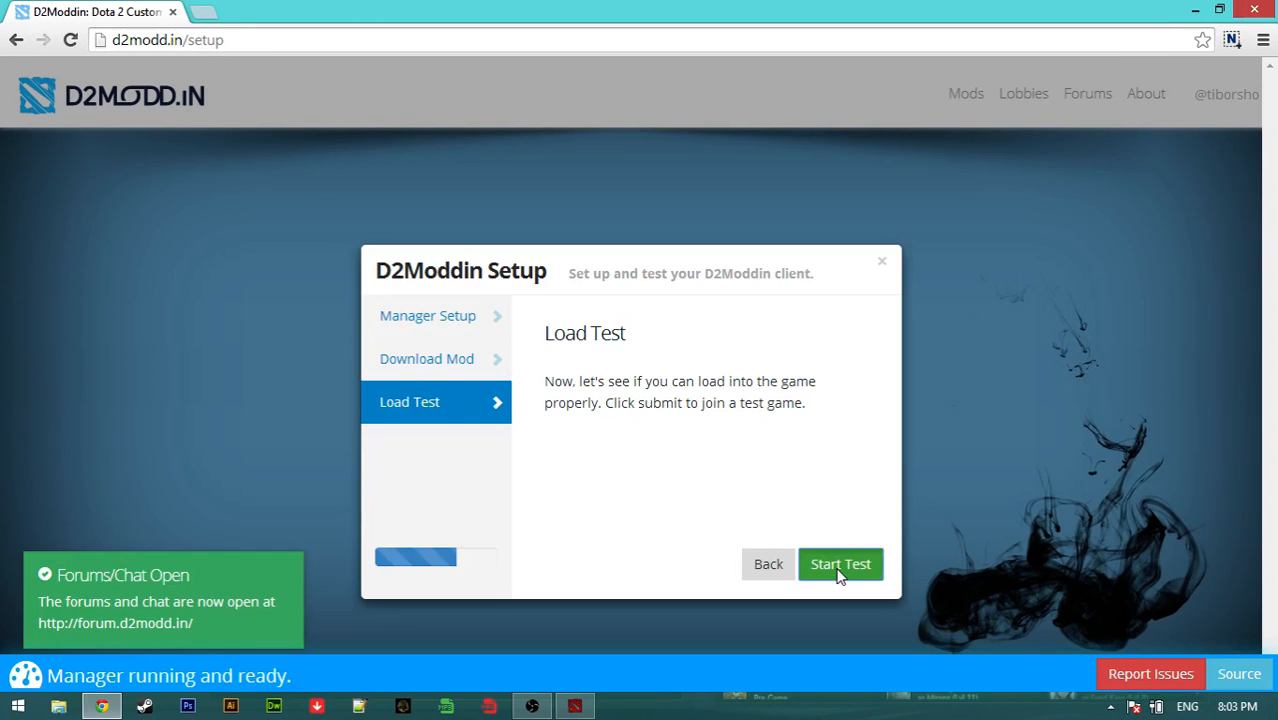
{"action": "left_click", "coordinate": [840, 564]}
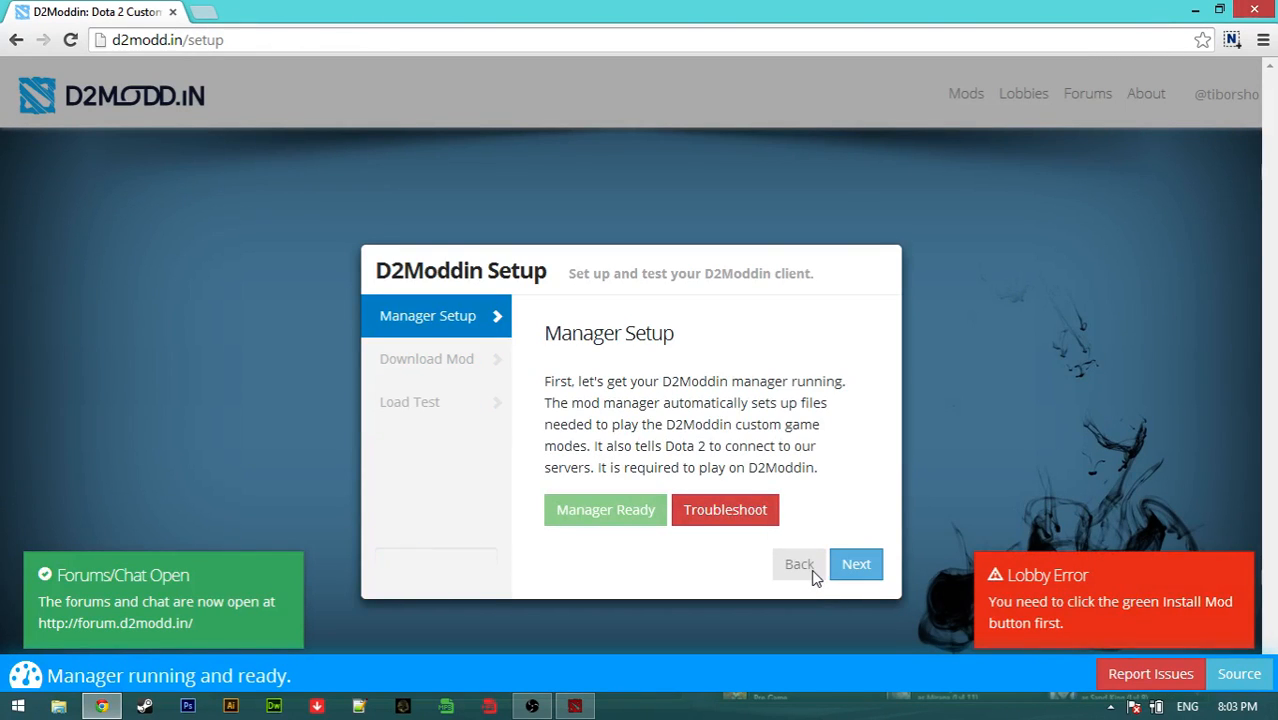
{"action": "mouse_move", "coordinate": [1047, 631]}
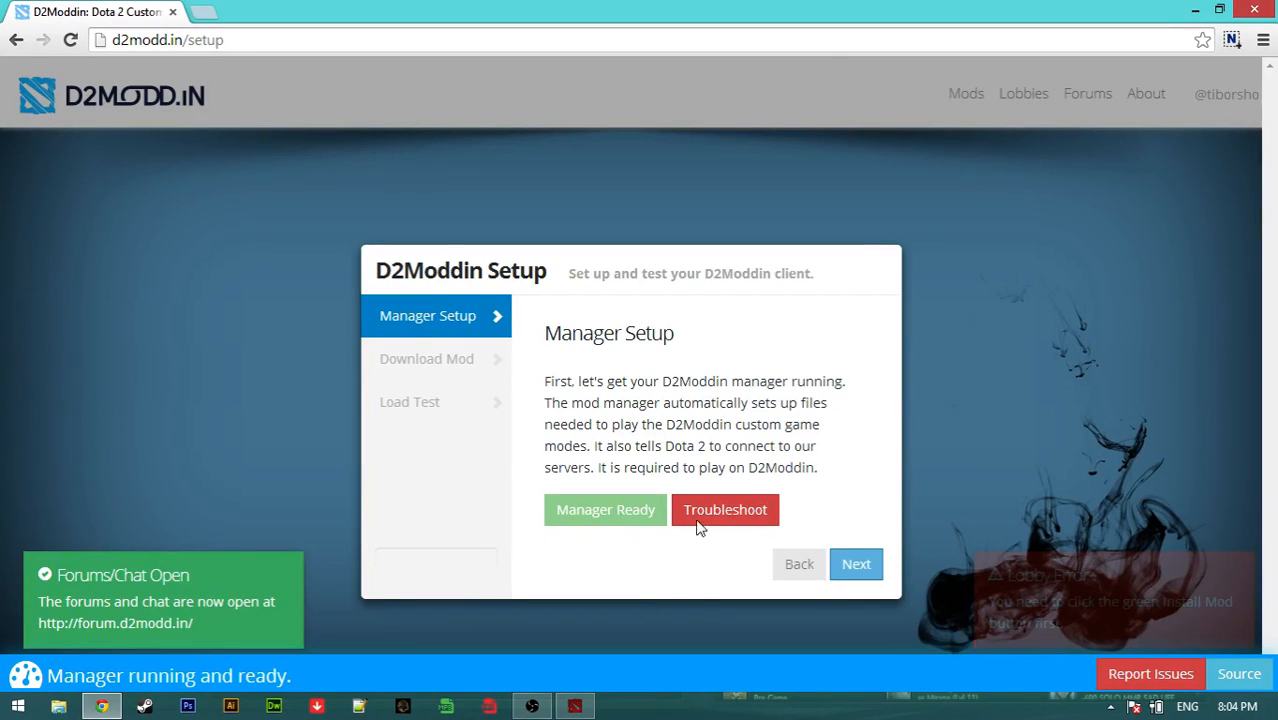
Download and install the checker test mod, then advance setup to Load Test.
{"action": "left_click", "coordinate": [855, 564]}
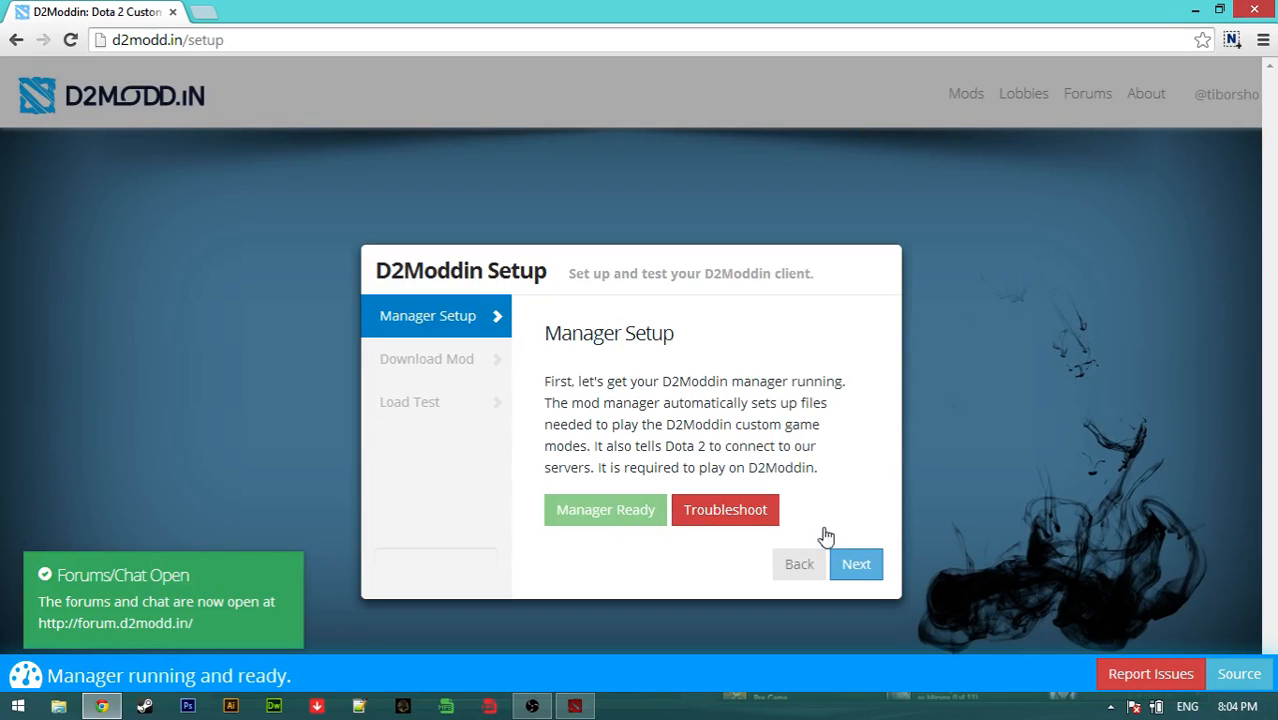
{"action": "left_click", "coordinate": [856, 564]}
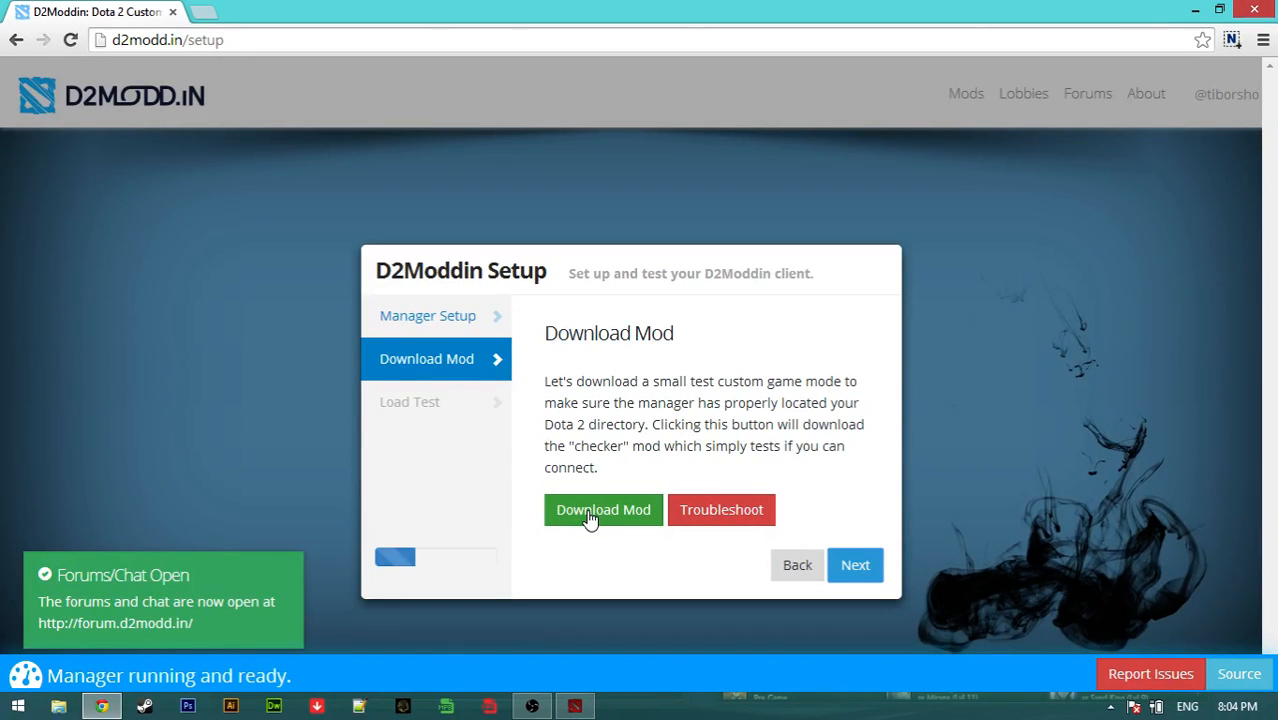
{"action": "left_click", "coordinate": [603, 509]}
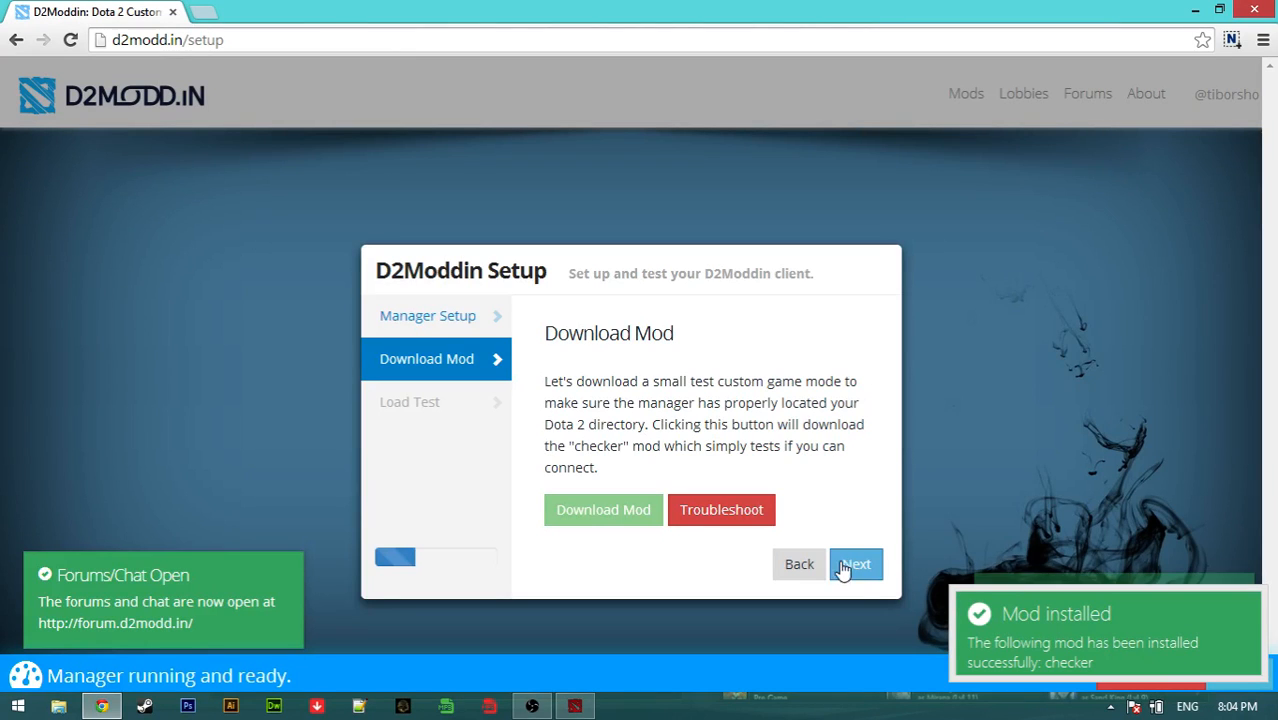
{"action": "left_click", "coordinate": [855, 565]}
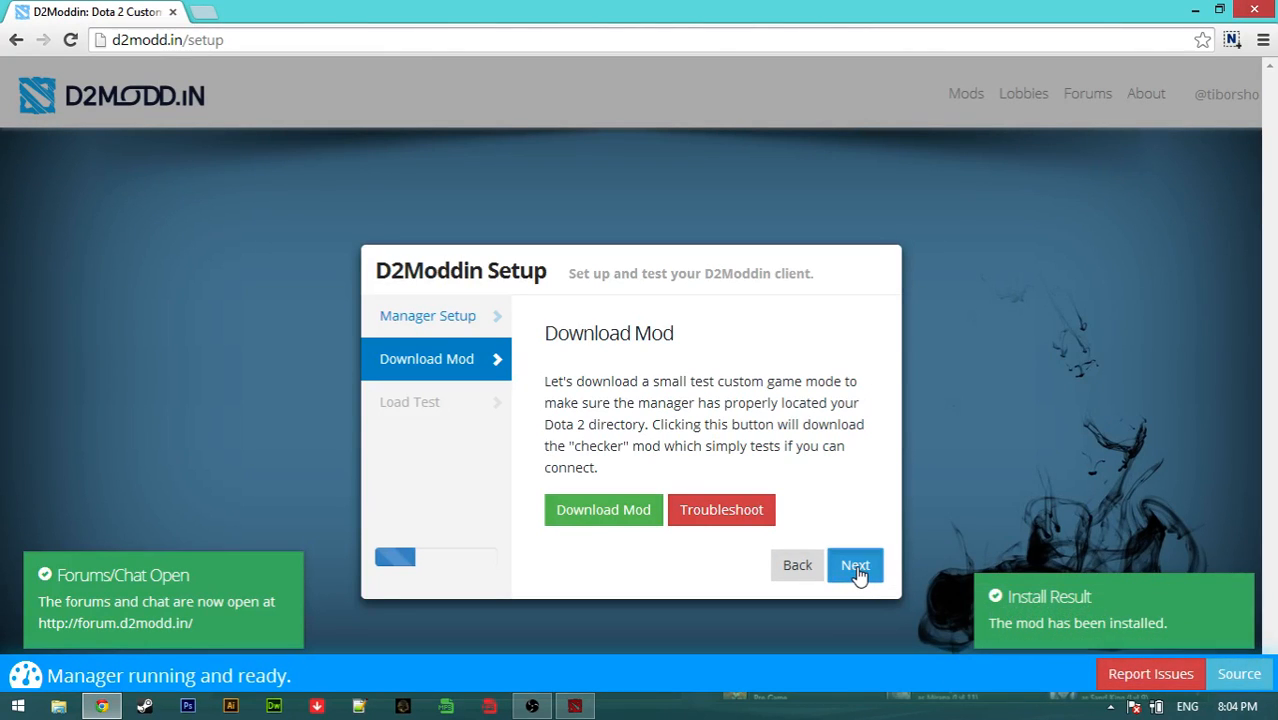
{"action": "left_click", "coordinate": [855, 565]}
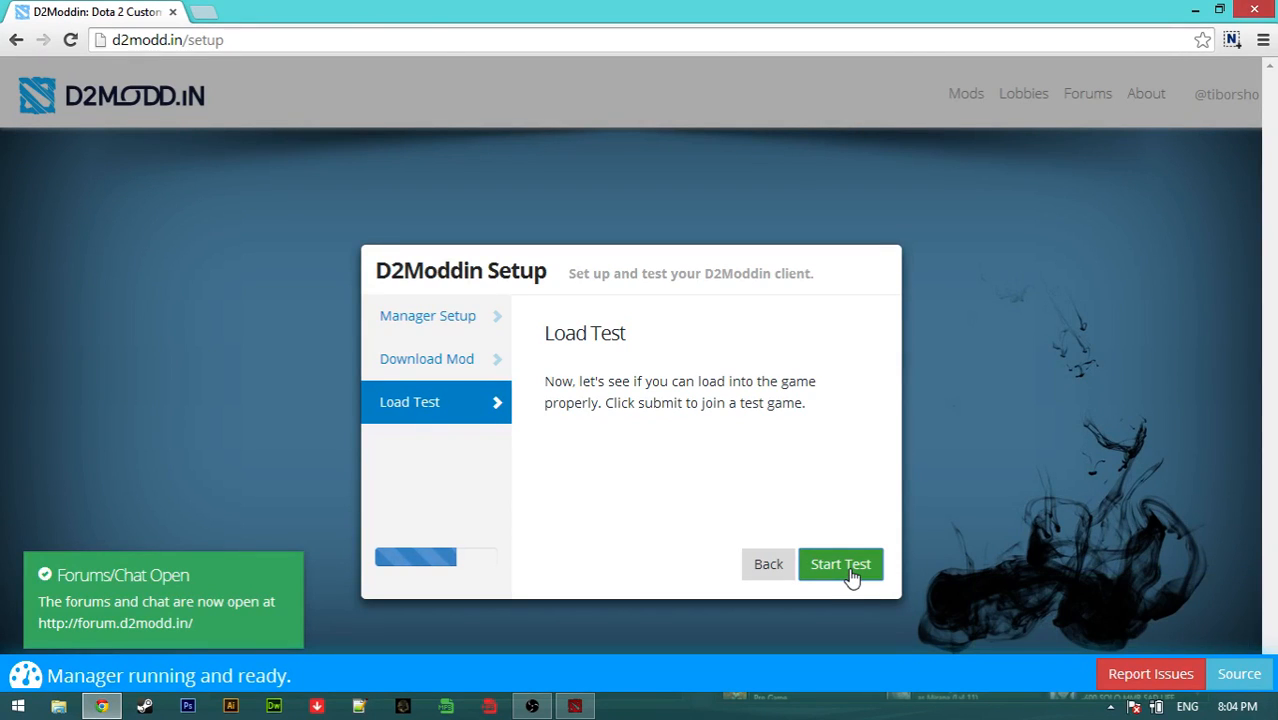
Start the checker test game and let it gather players and find a server.
{"action": "left_click", "coordinate": [840, 564]}
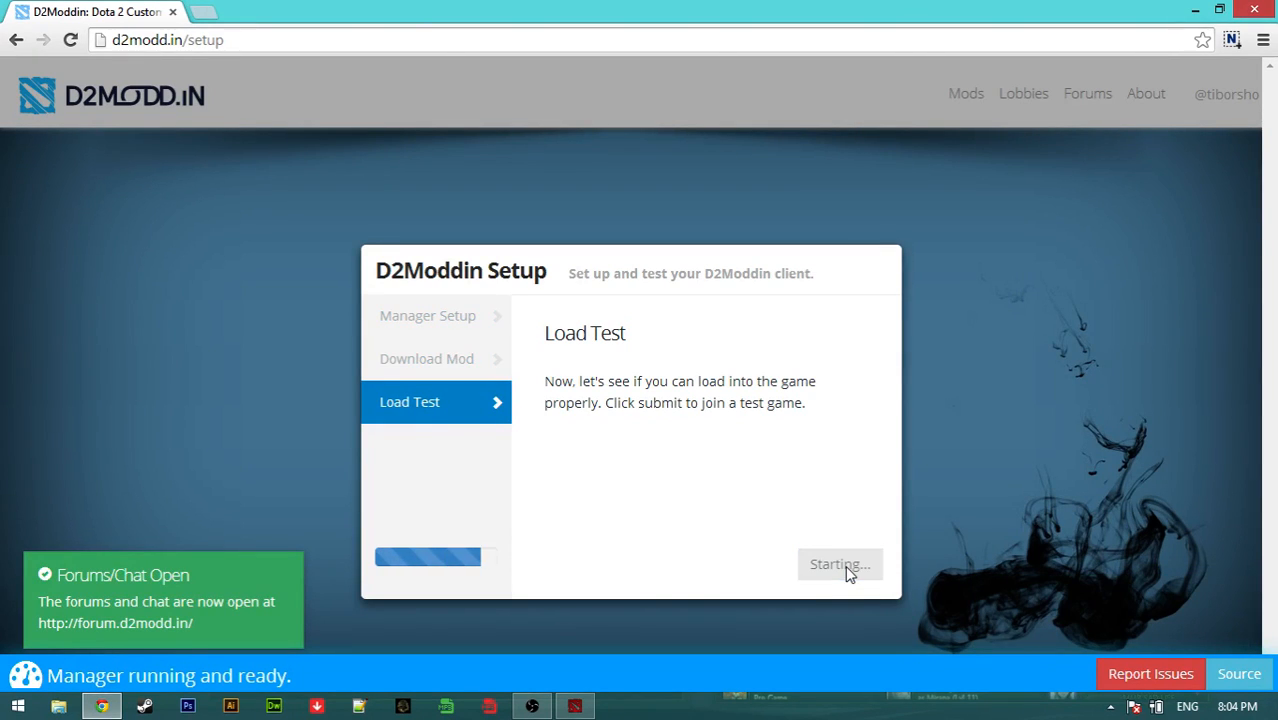
{"action": "left_click", "coordinate": [839, 564]}
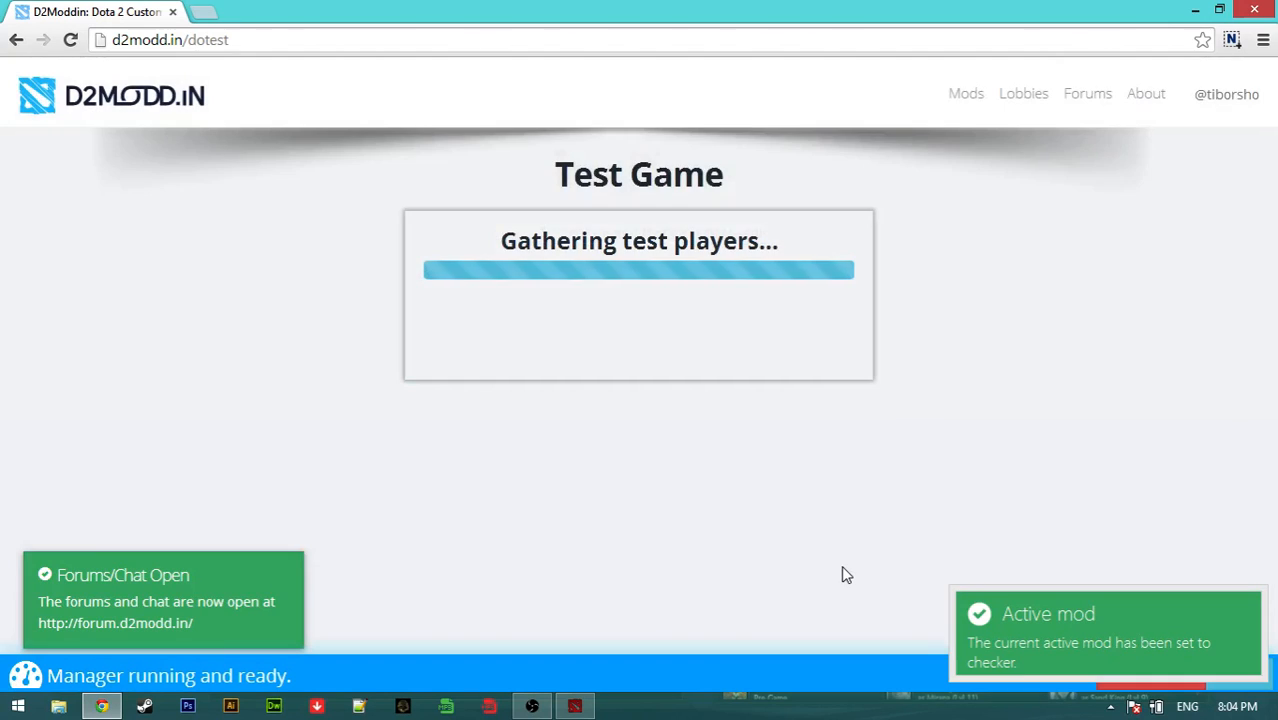
{"action": "mouse_move", "coordinate": [834, 525]}
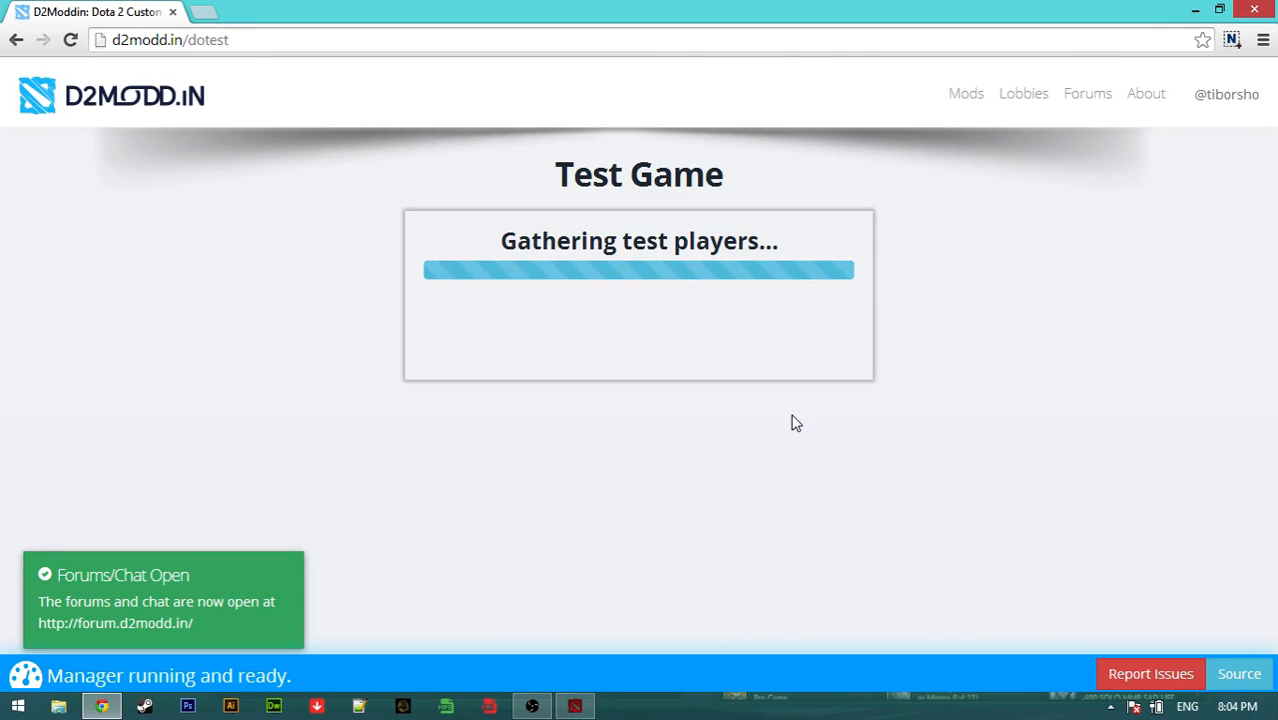
{"action": "mouse_move", "coordinate": [728, 366]}
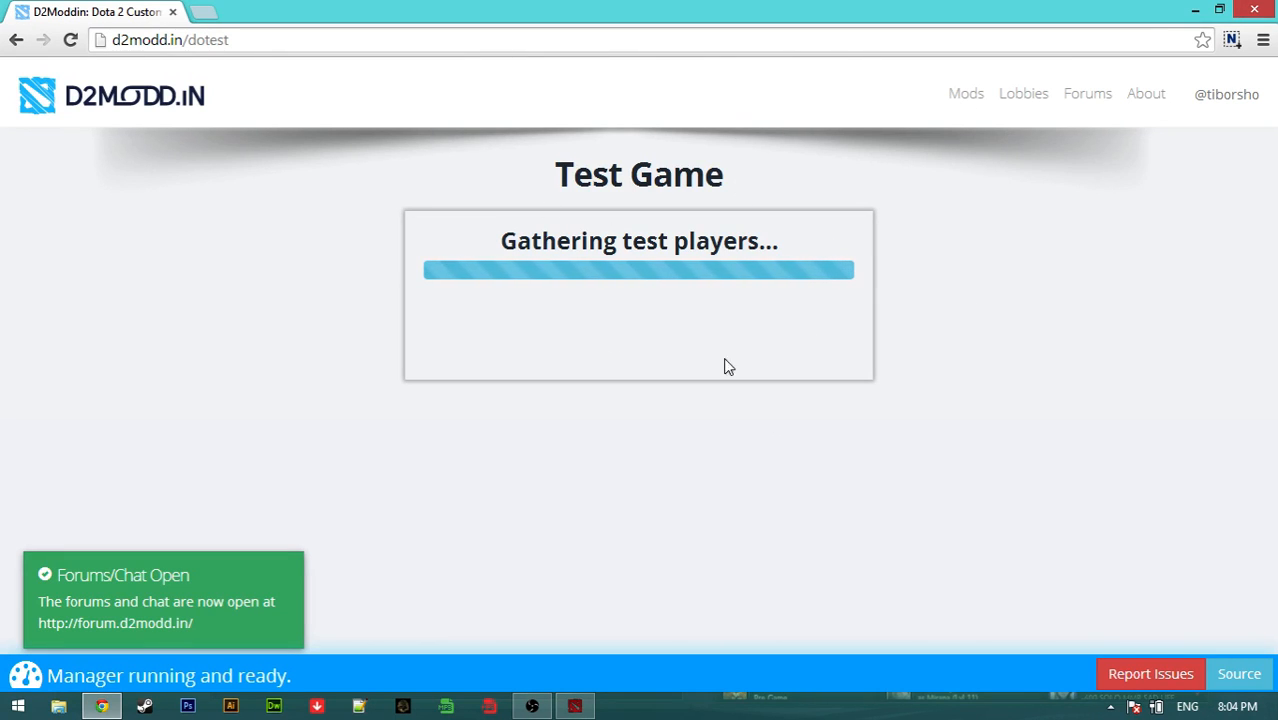
{"action": "mouse_move", "coordinate": [735, 372]}
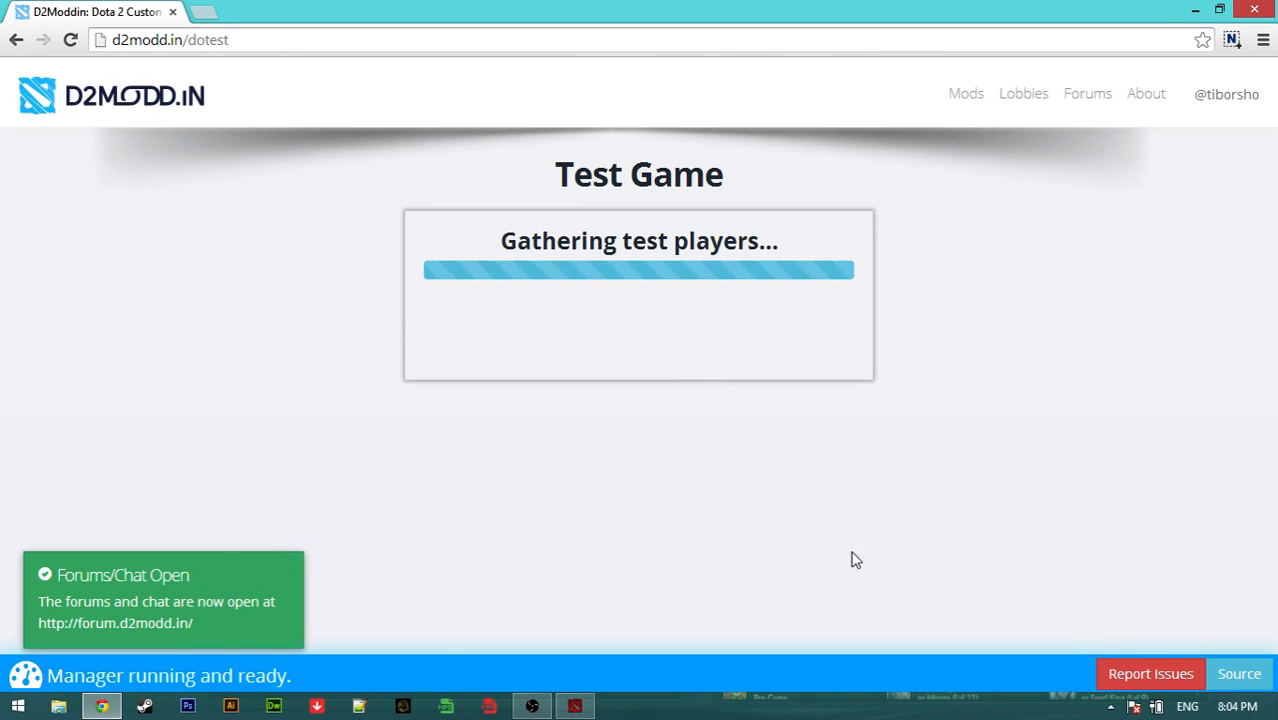
{"action": "mouse_move", "coordinate": [1080, 477]}
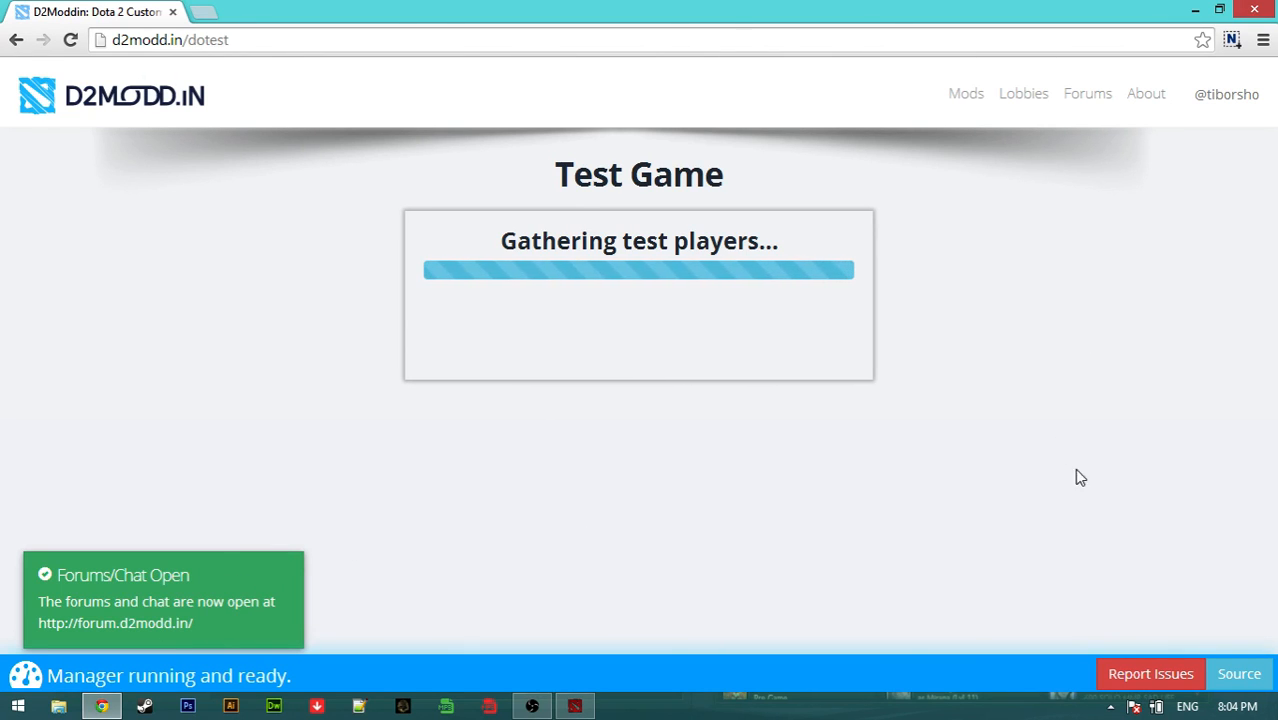
{"action": "left_click", "coordinate": [1110, 706]}
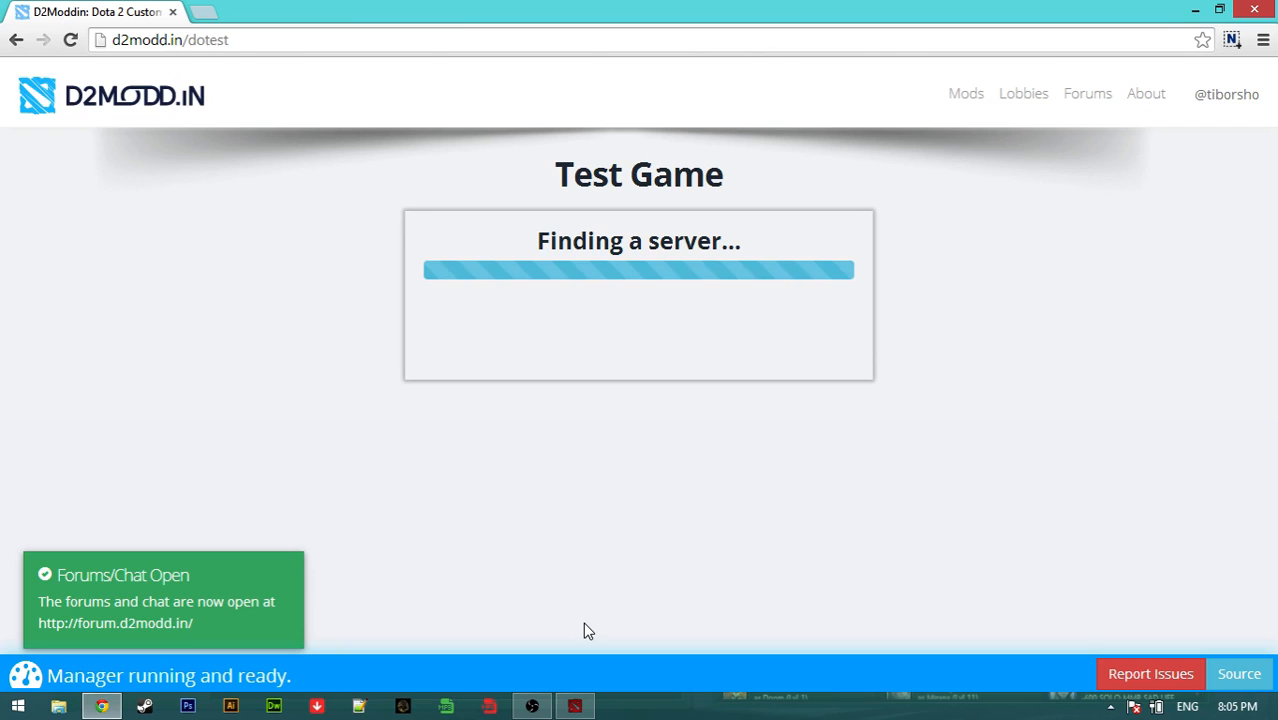
{"action": "mouse_move", "coordinate": [635, 602]}
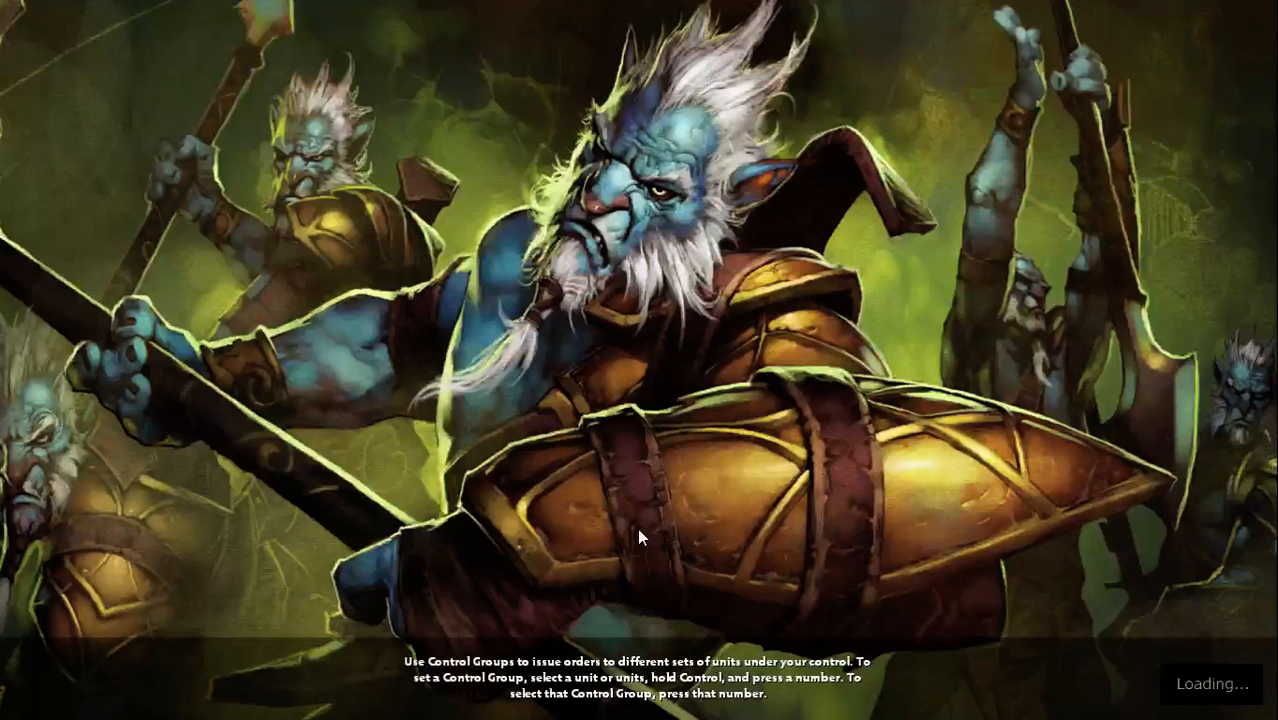
{"action": "mouse_move", "coordinate": [623, 540]}
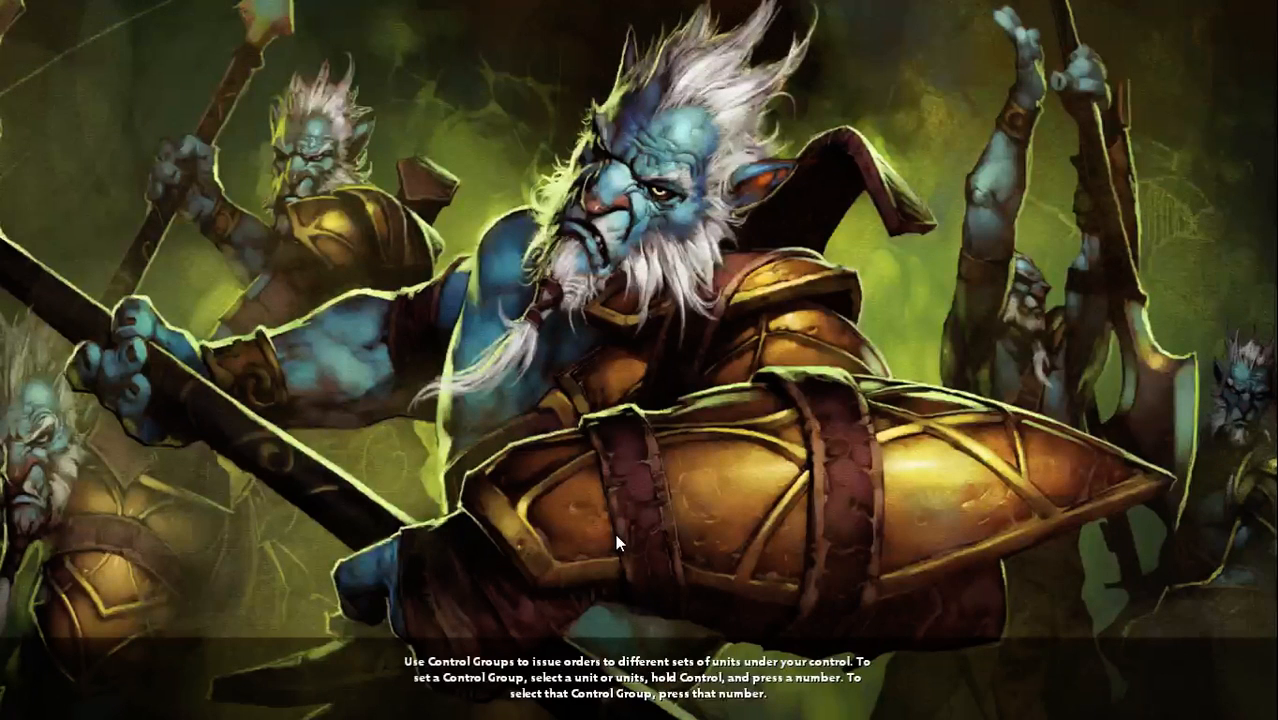
{"action": "mouse_move", "coordinate": [610, 545]}
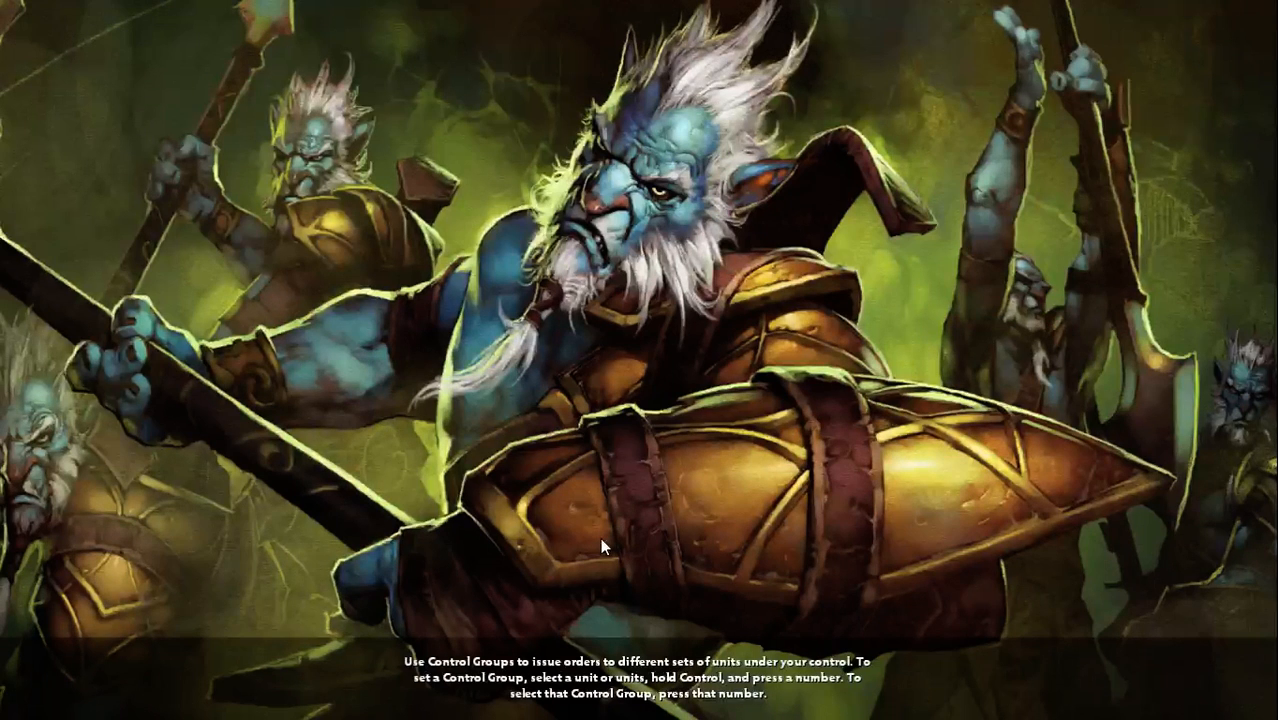
{"action": "mouse_move", "coordinate": [595, 548]}
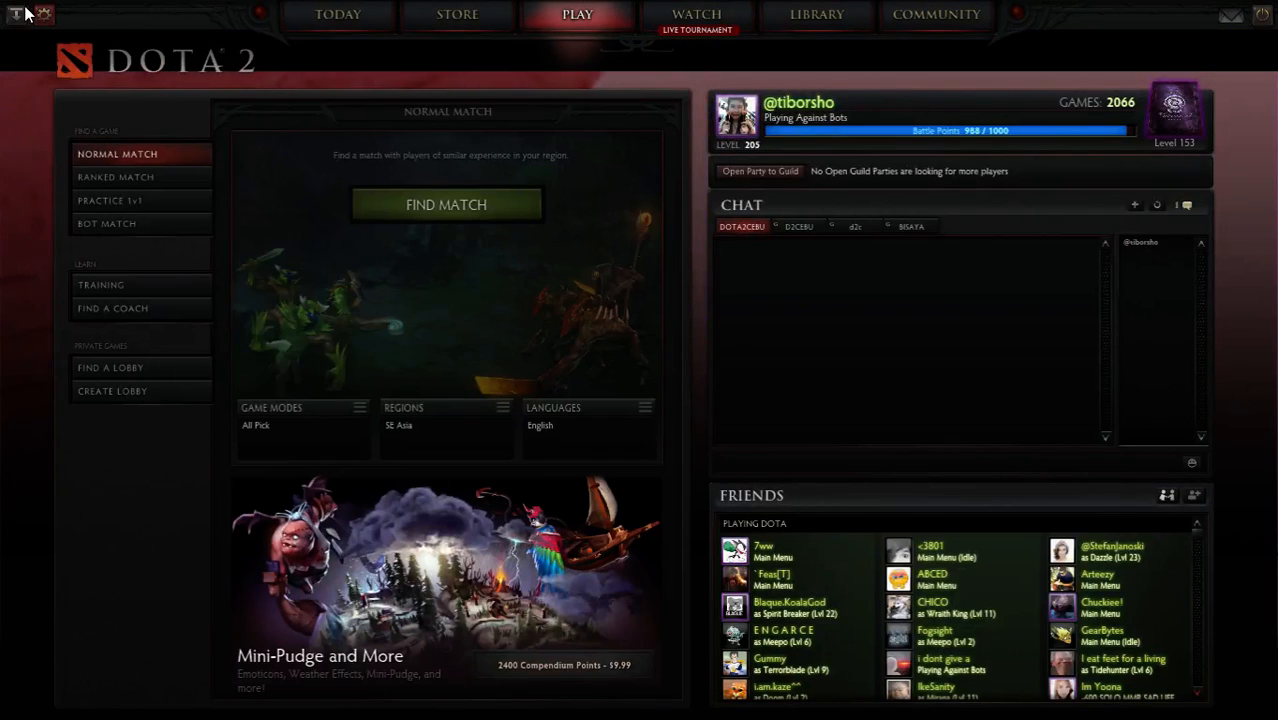
Switch to the browser's D2Moddin Lobbies page after the test game.
{"action": "left_click", "coordinate": [446, 204]}
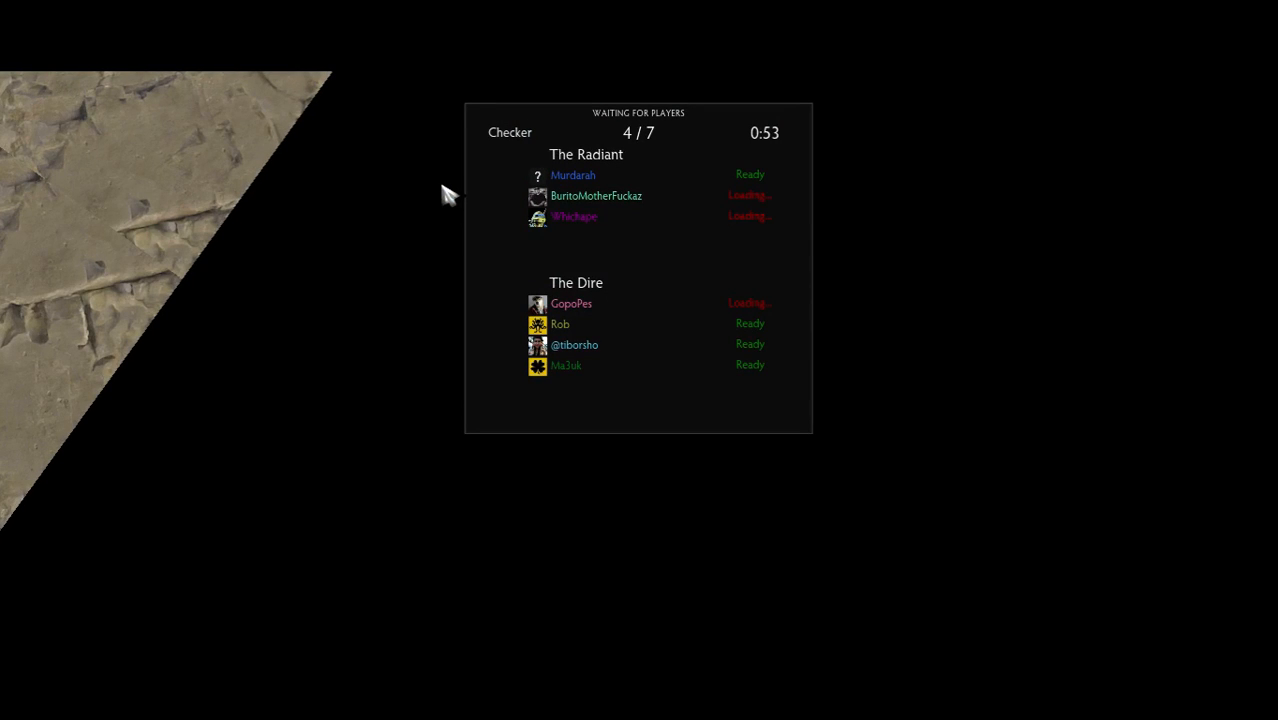
{"action": "mouse_move", "coordinate": [785, 218]}
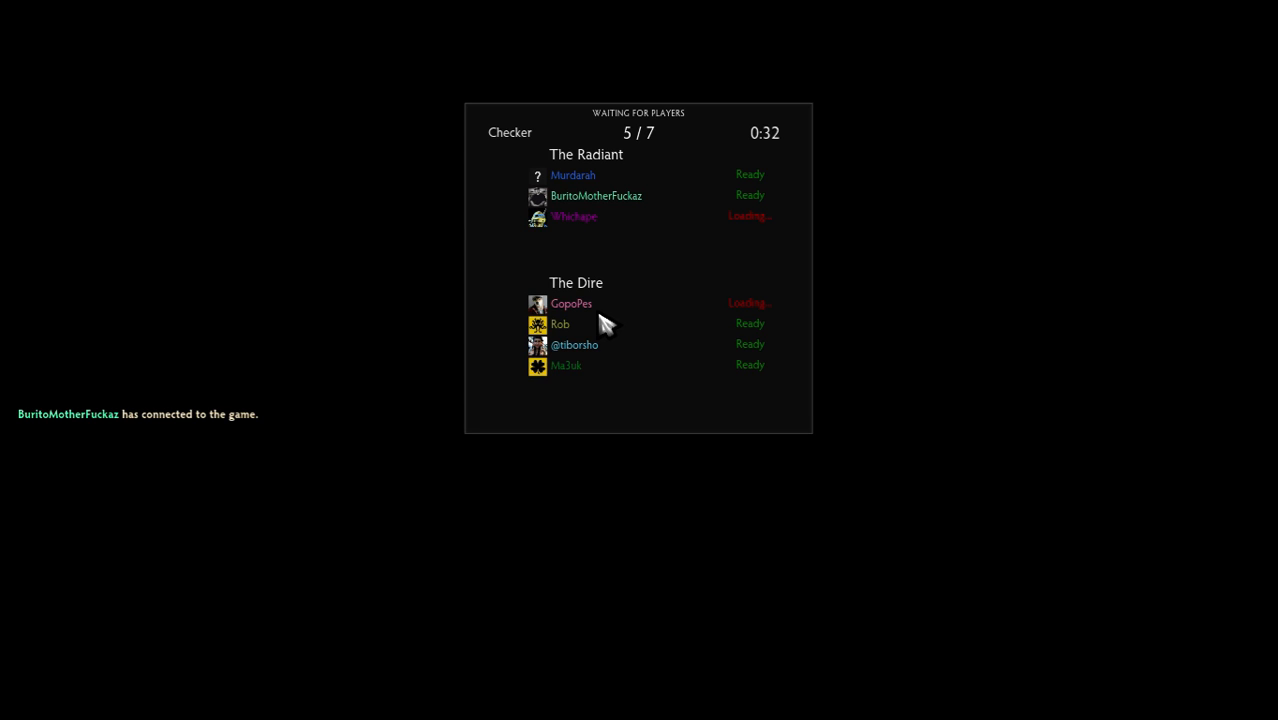
{"action": "mouse_move", "coordinate": [437, 355]}
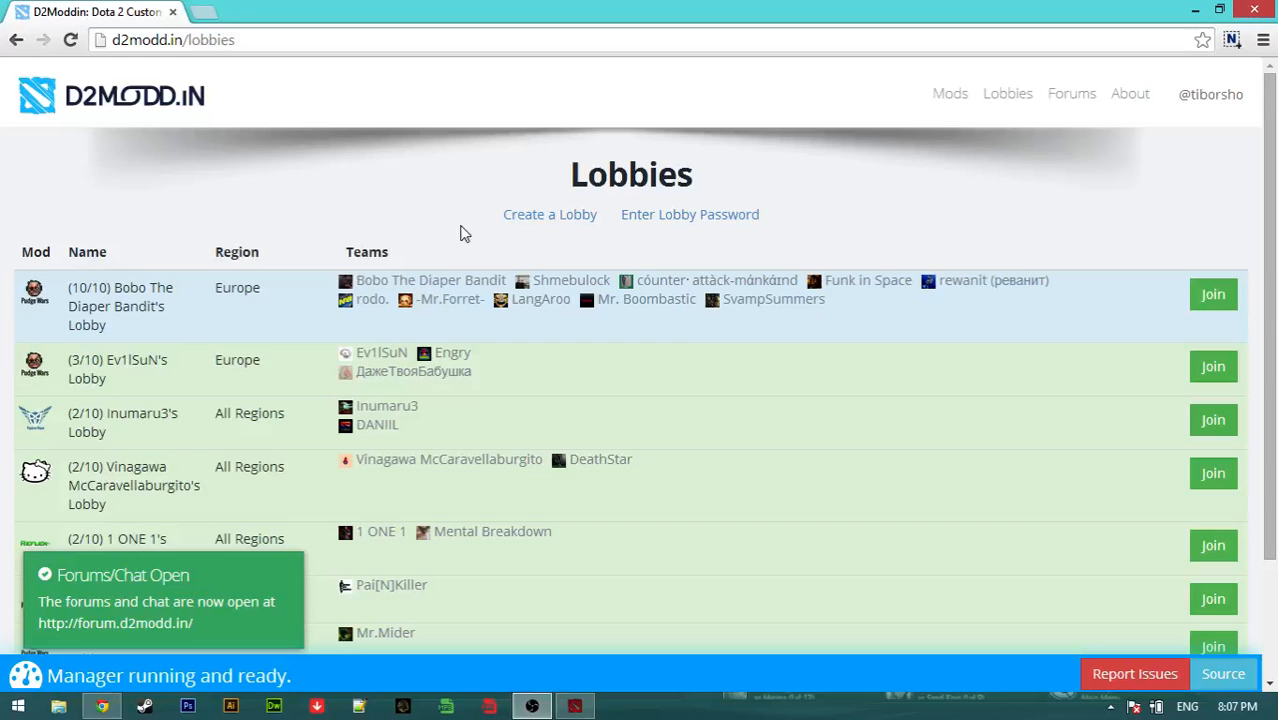
{"action": "mouse_move", "coordinate": [1025, 413]}
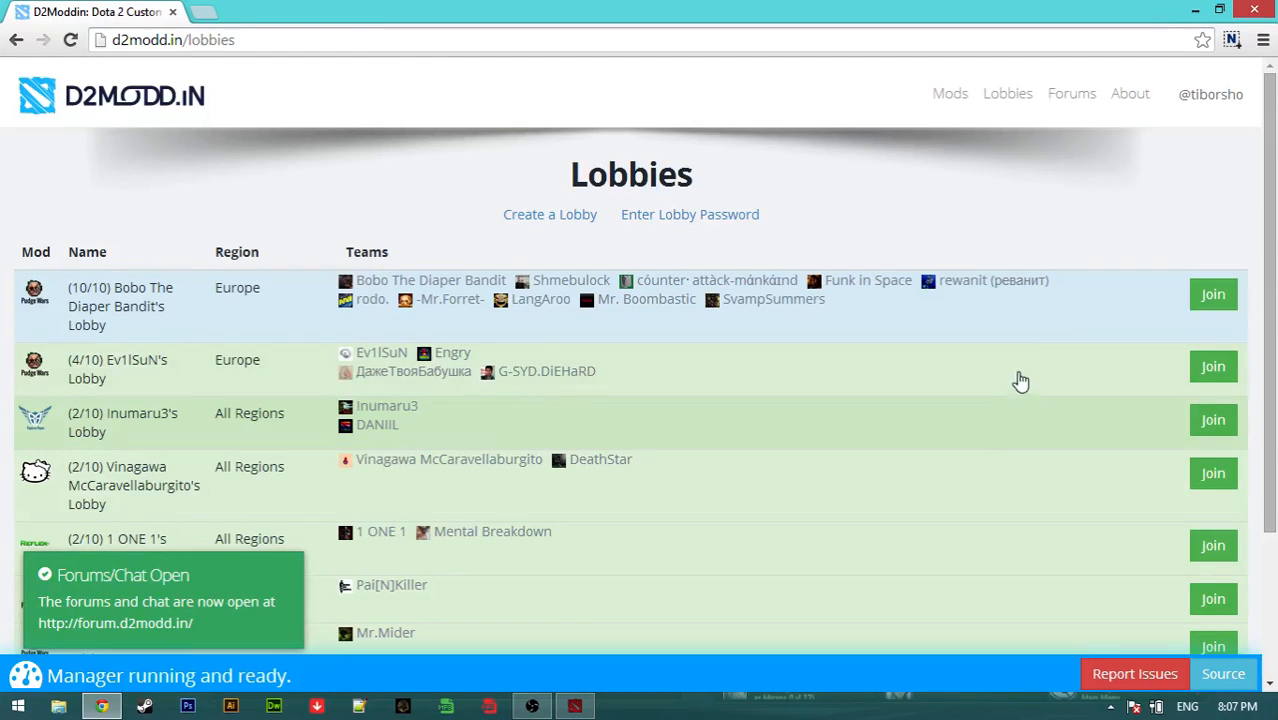
Join the two-player All Regions Reflex lobby, look over it, then leave it.
{"action": "scroll", "scroll_direction": "down", "scroll_amount": 3}
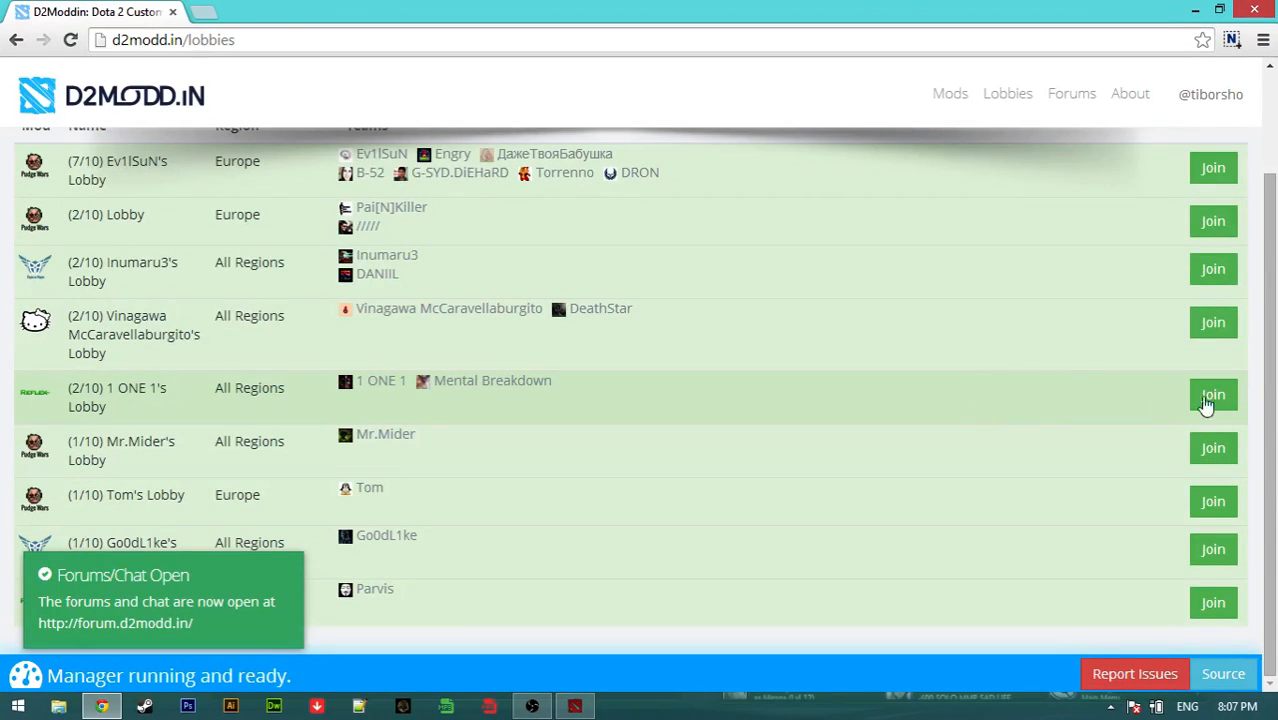
{"action": "left_click", "coordinate": [1213, 394]}
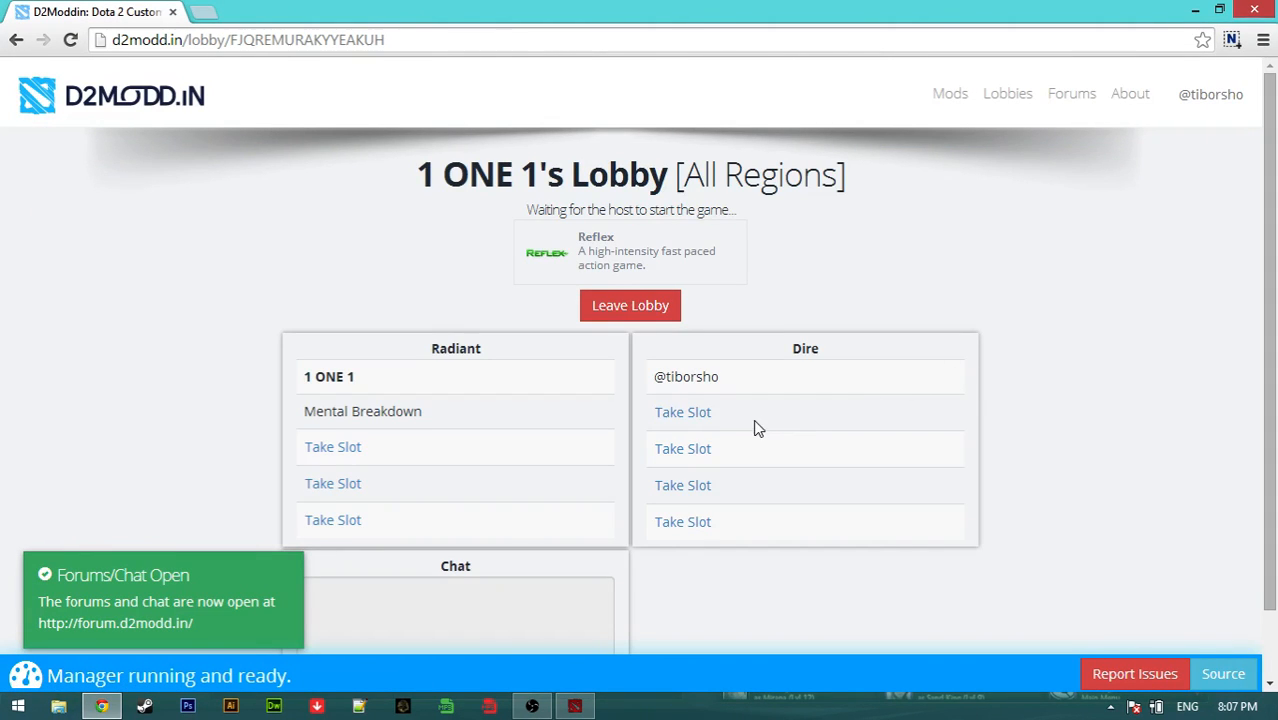
{"action": "scroll", "scroll_direction": "down", "scroll_amount": 3}
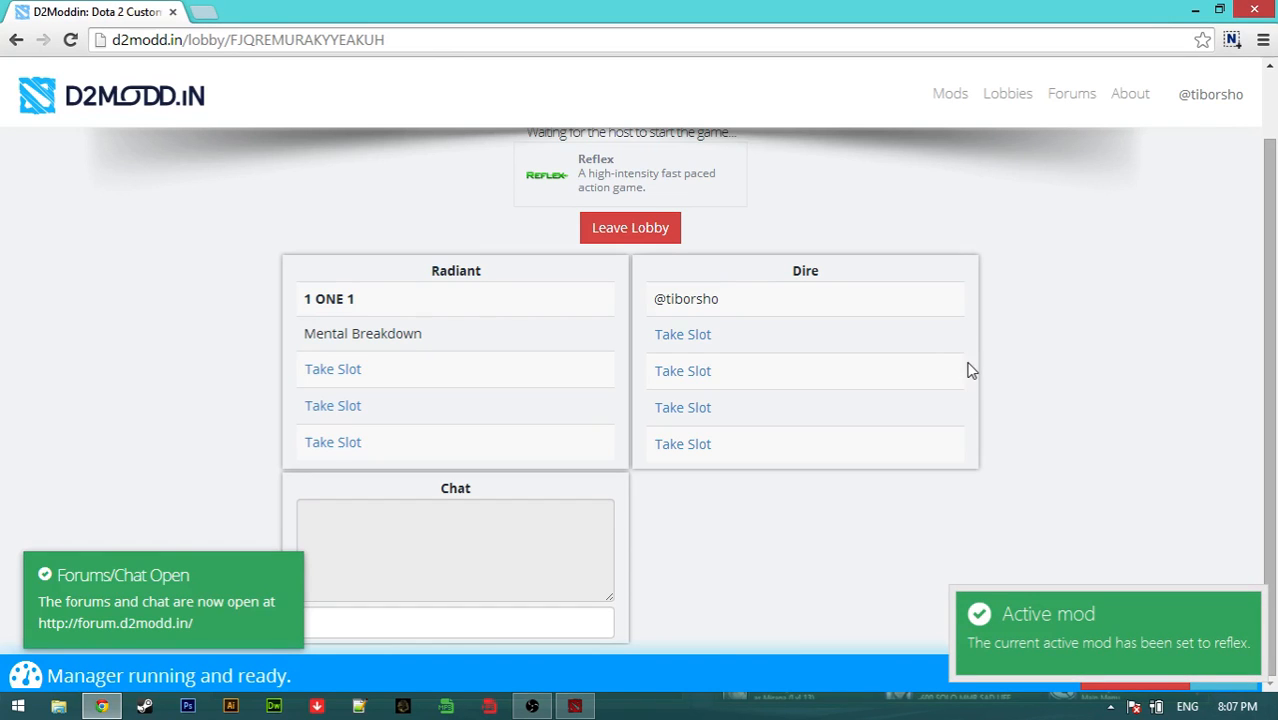
{"action": "mouse_move", "coordinate": [1060, 338]}
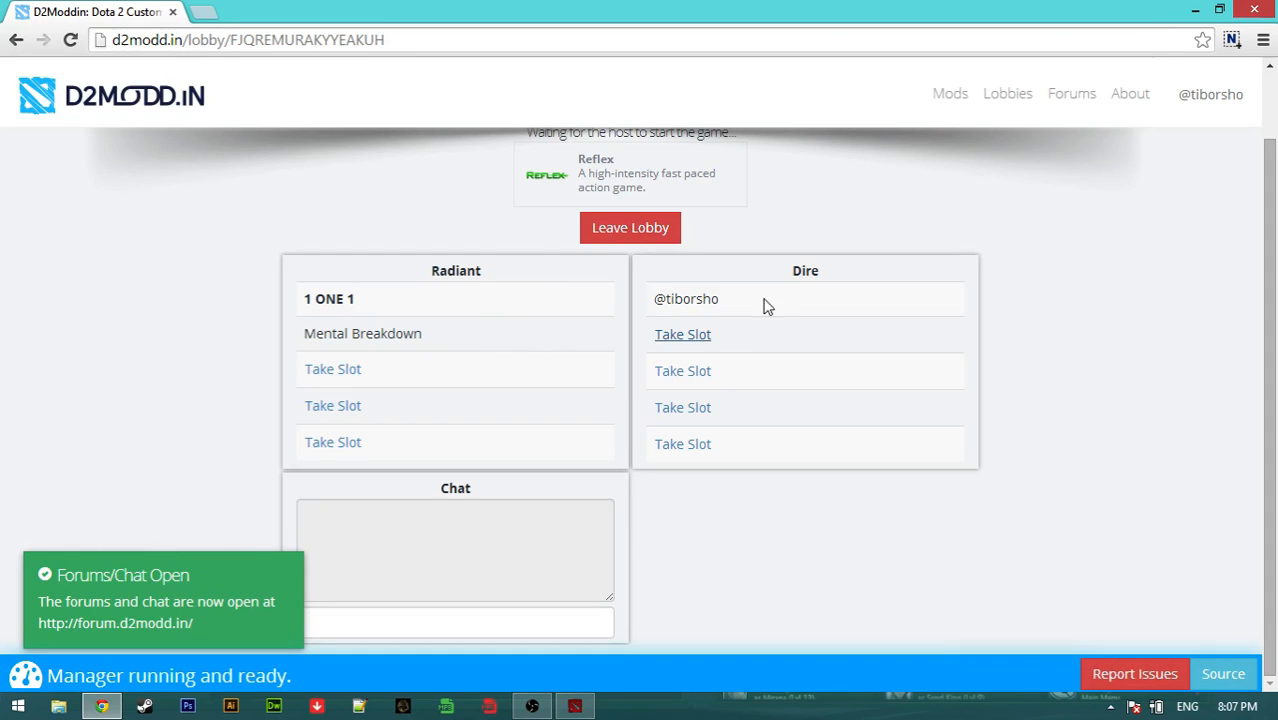
{"action": "scroll", "scroll_direction": "up", "scroll_amount": 3}
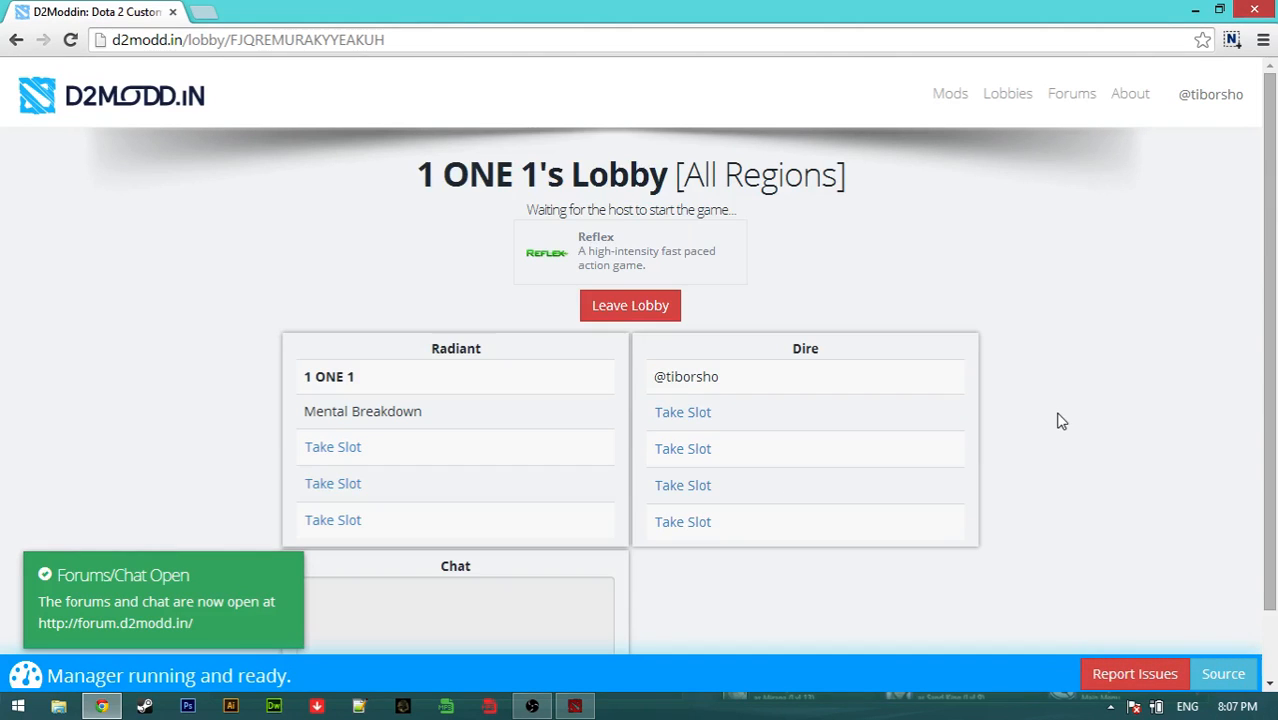
{"action": "scroll", "scroll_direction": "down", "scroll_amount": 3}
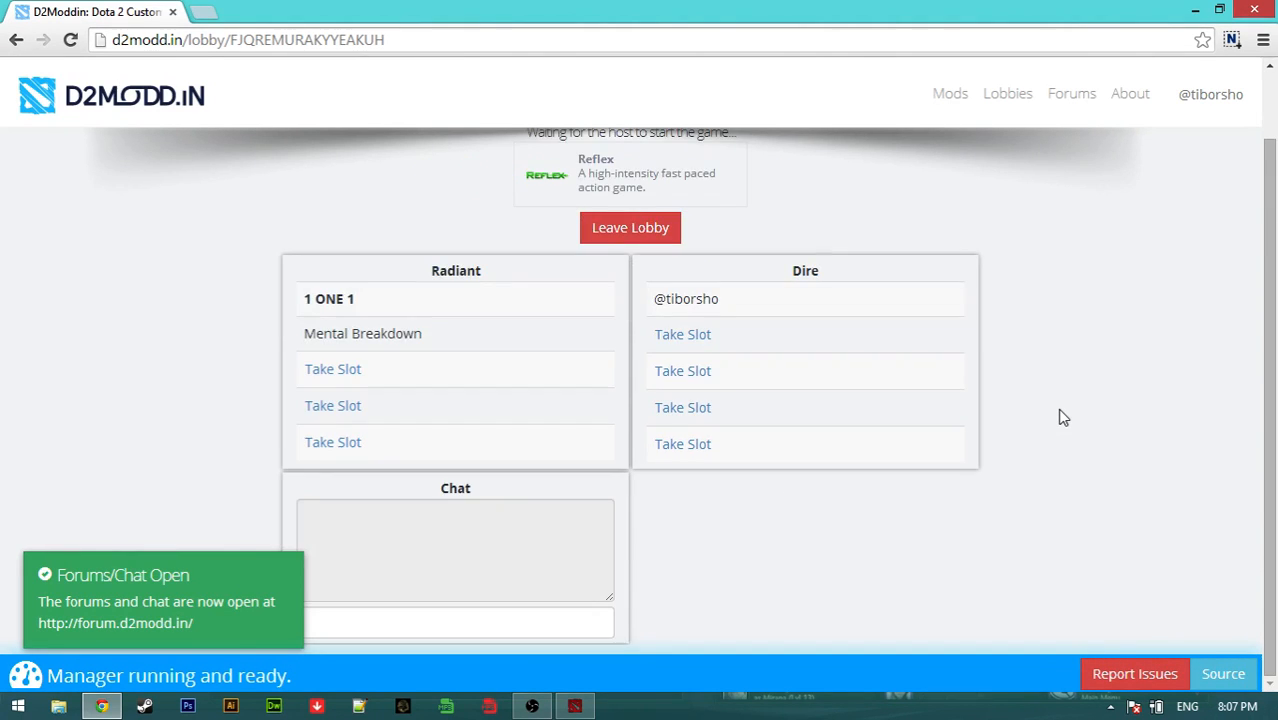
{"action": "mouse_move", "coordinate": [1045, 424]}
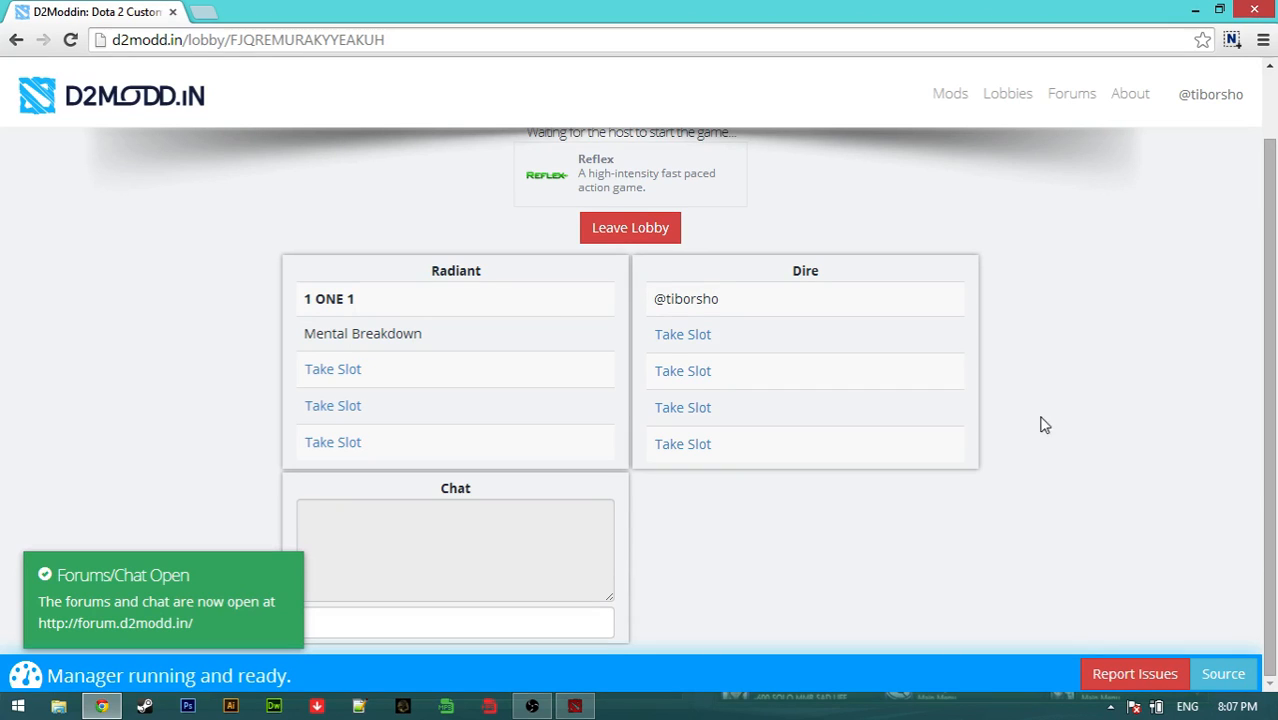
{"action": "mouse_move", "coordinate": [966, 501]}
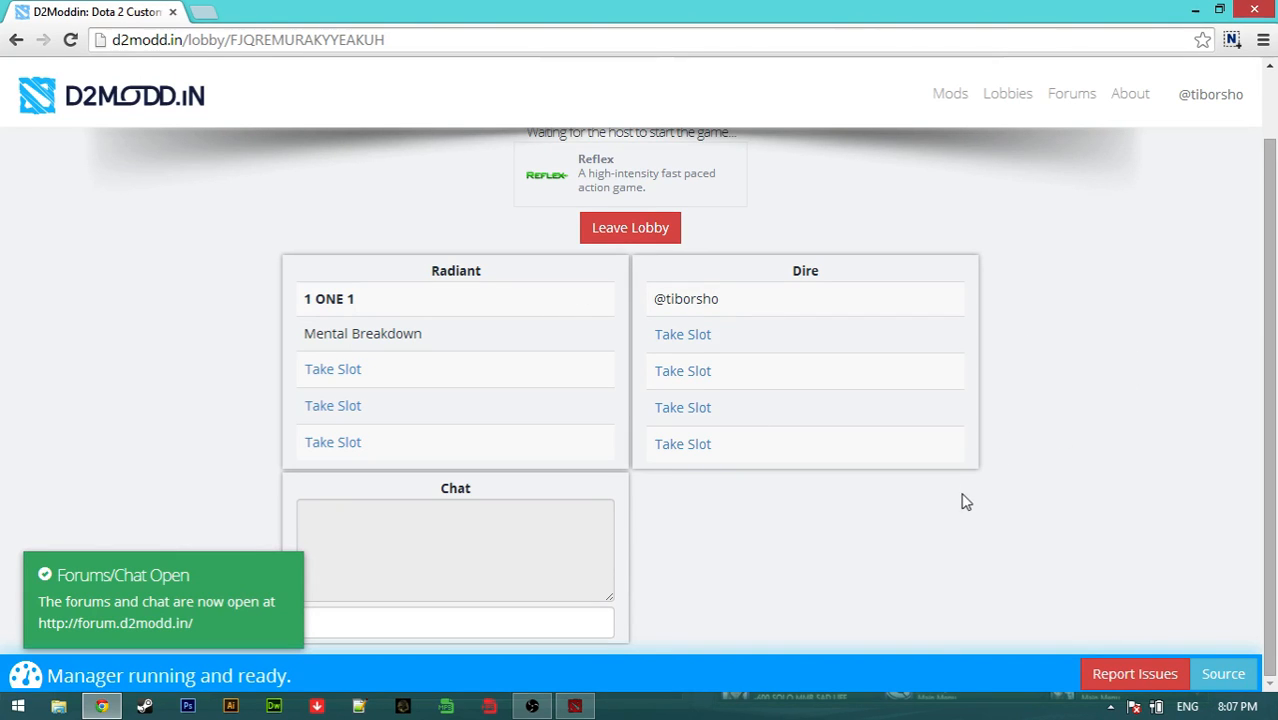
{"action": "mouse_move", "coordinate": [489, 250]}
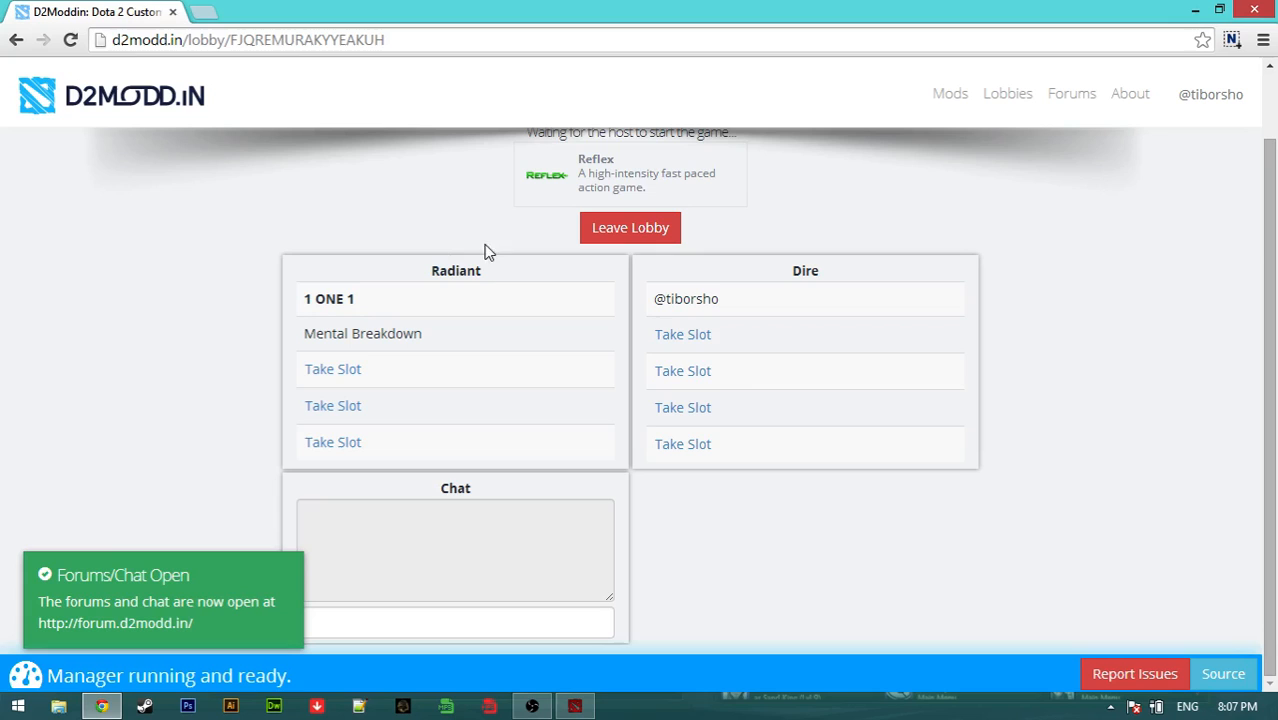
{"action": "mouse_move", "coordinate": [850, 528]}
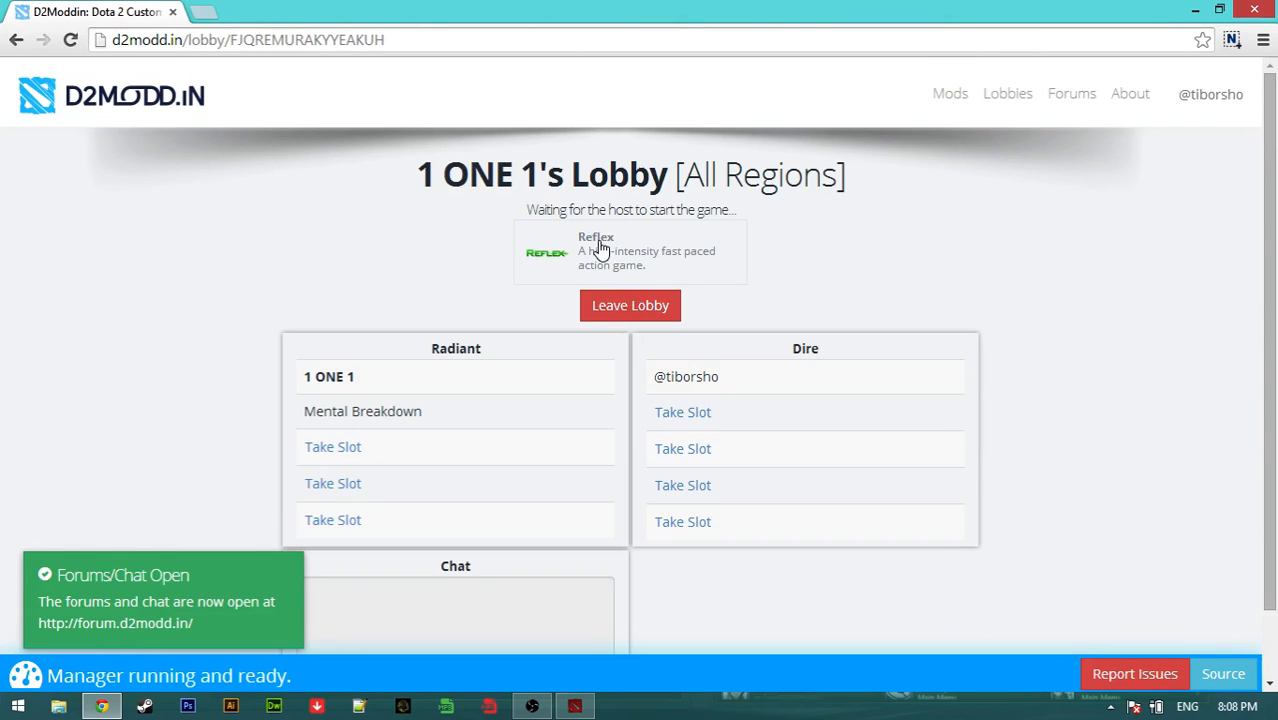
{"action": "left_click", "coordinate": [630, 305]}
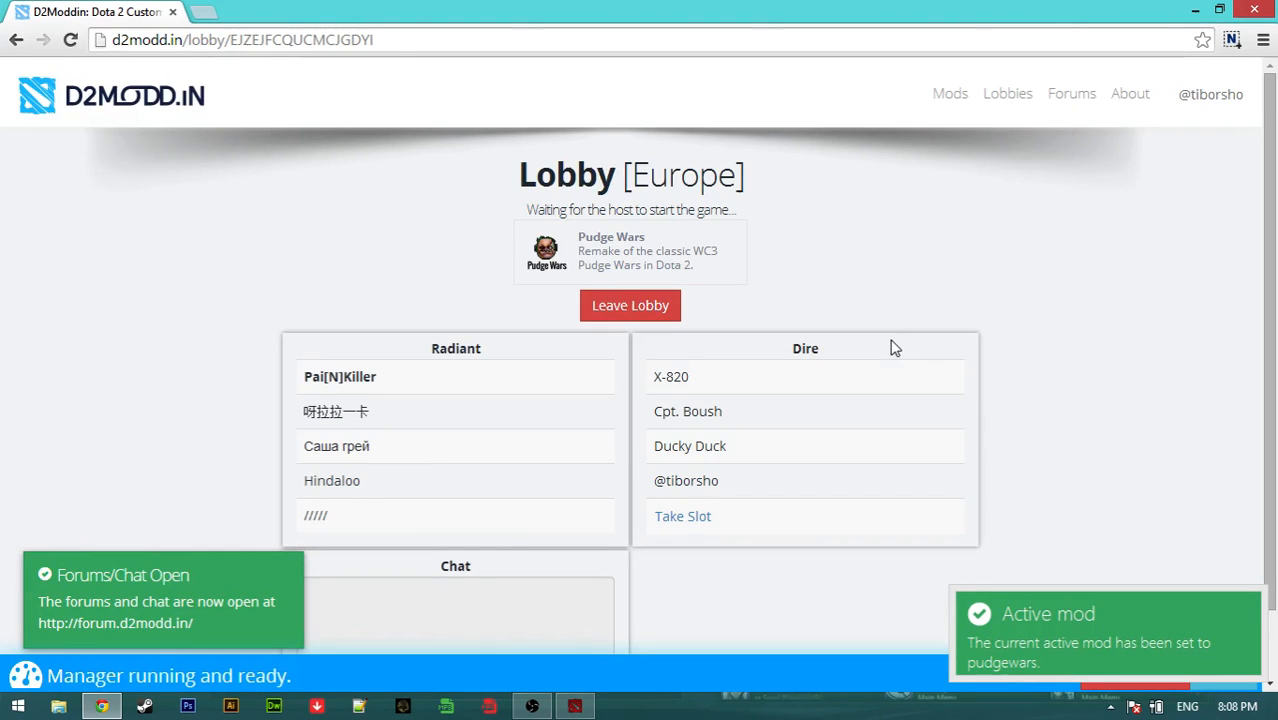
Scroll the full European Pudge Wars lobby while waiting for the host to start.
{"action": "scroll", "scroll_direction": "down", "scroll_amount": 3}
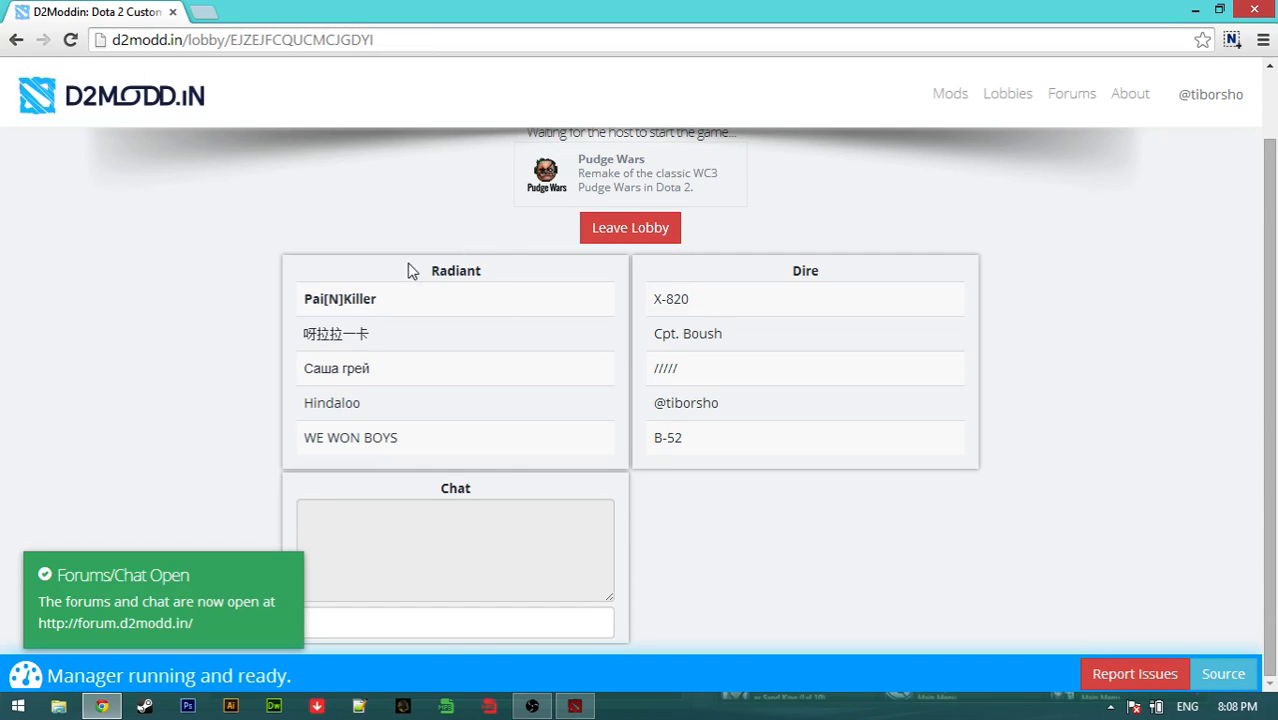
{"action": "mouse_move", "coordinate": [275, 336]}
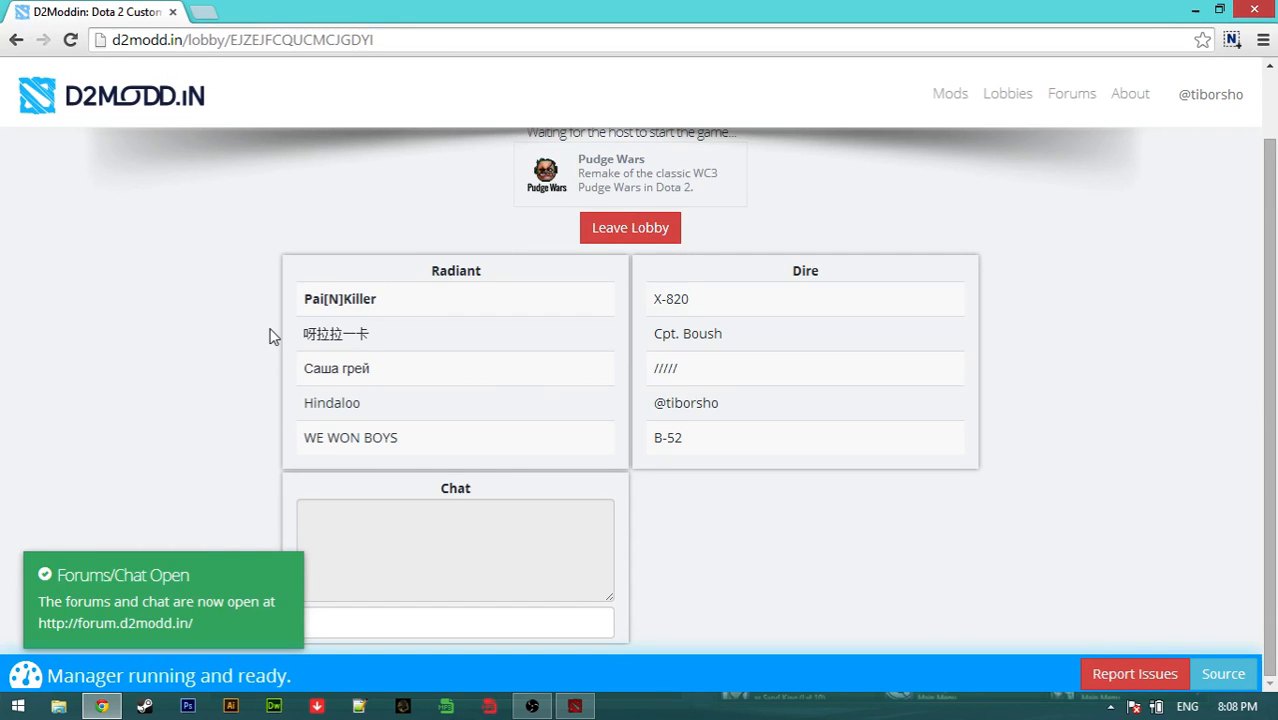
{"action": "mouse_move", "coordinate": [235, 365]}
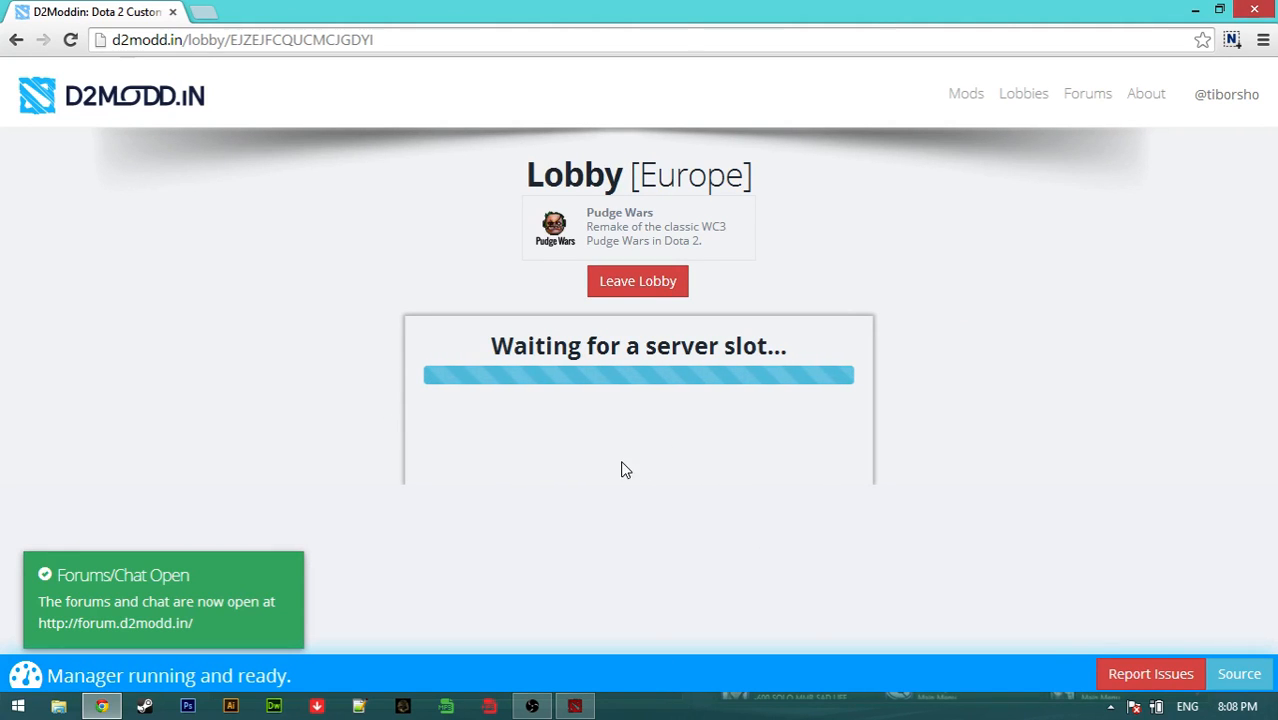
{"action": "mouse_move", "coordinate": [775, 458]}
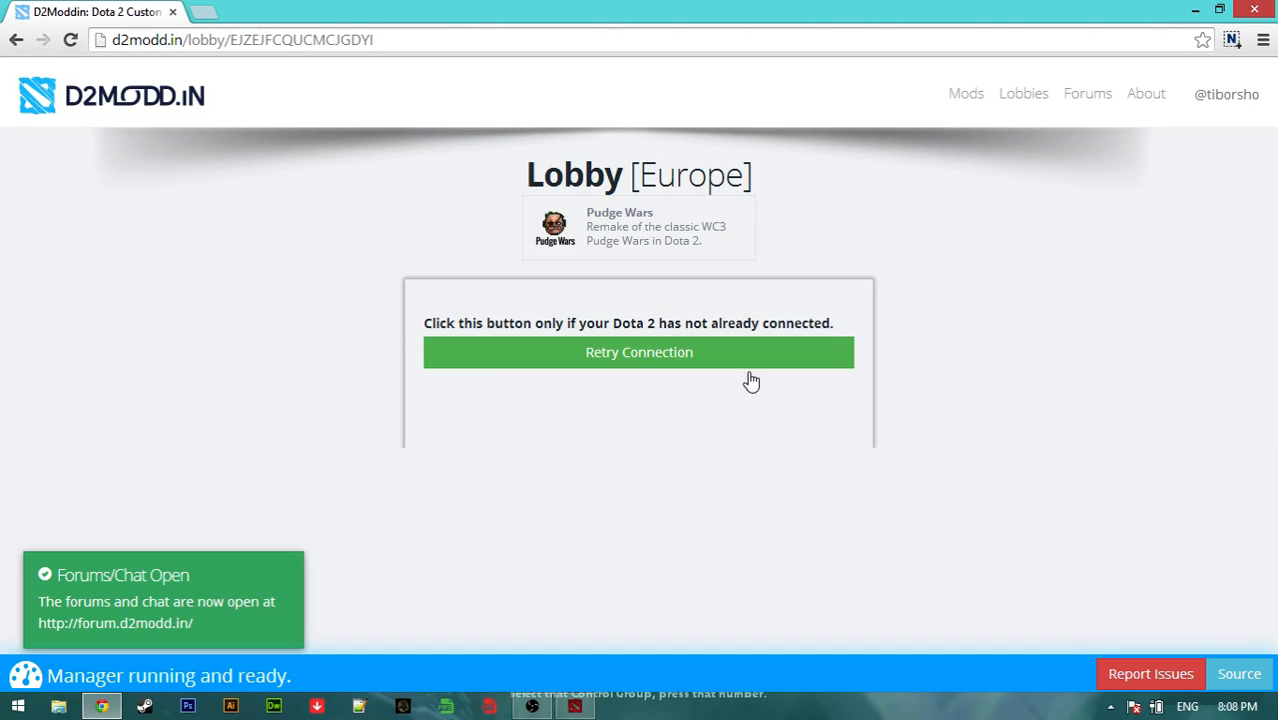
{"action": "mouse_move", "coordinate": [565, 668]}
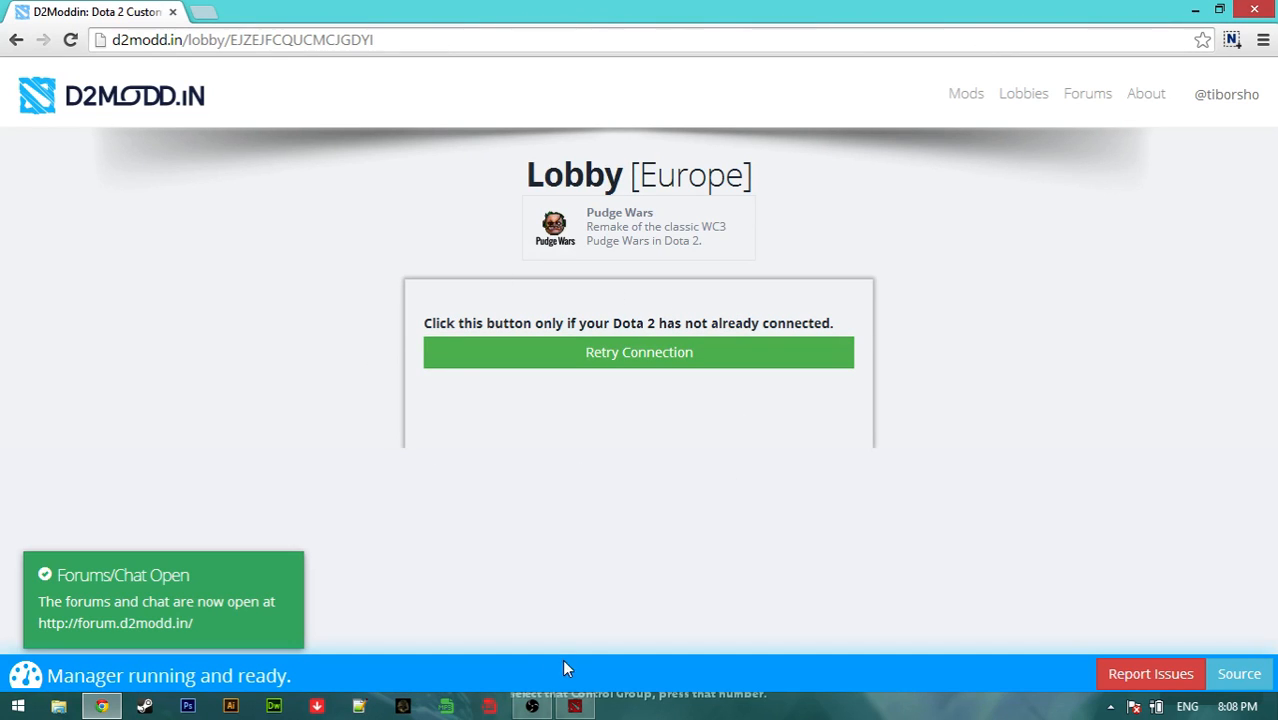
{"action": "mouse_move", "coordinate": [574, 706]}
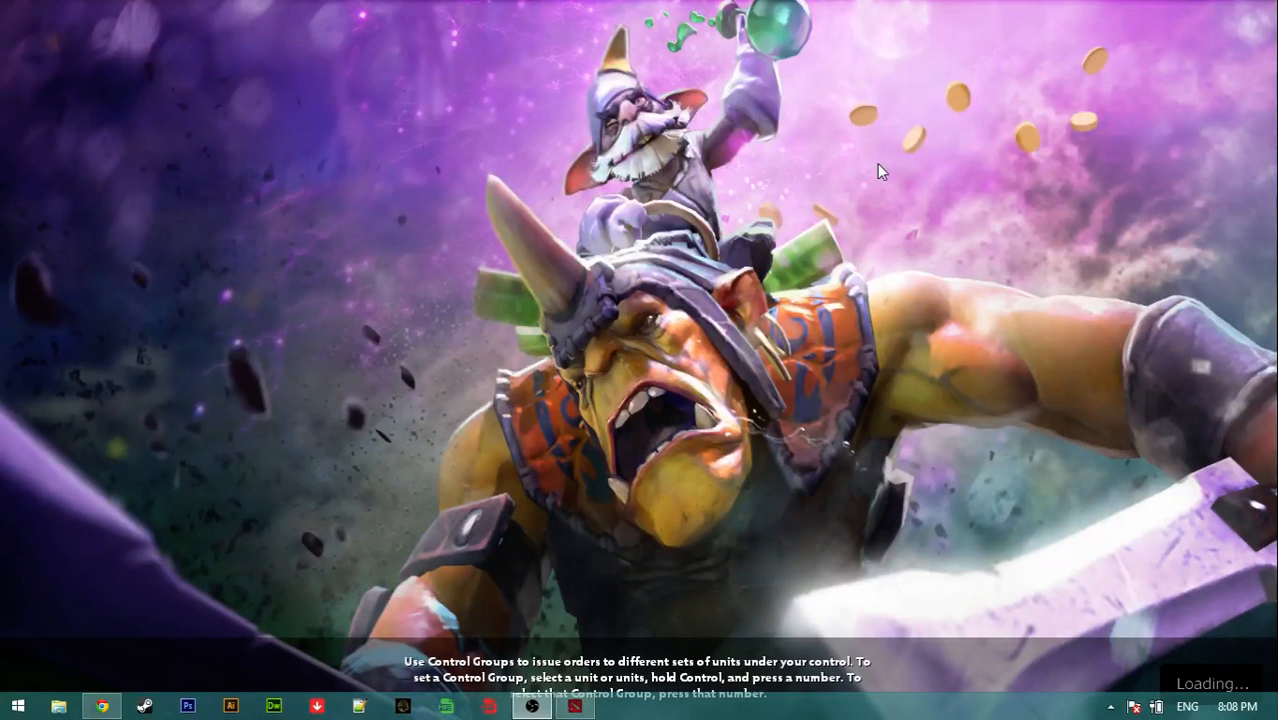
{"action": "mouse_move", "coordinate": [858, 148]}
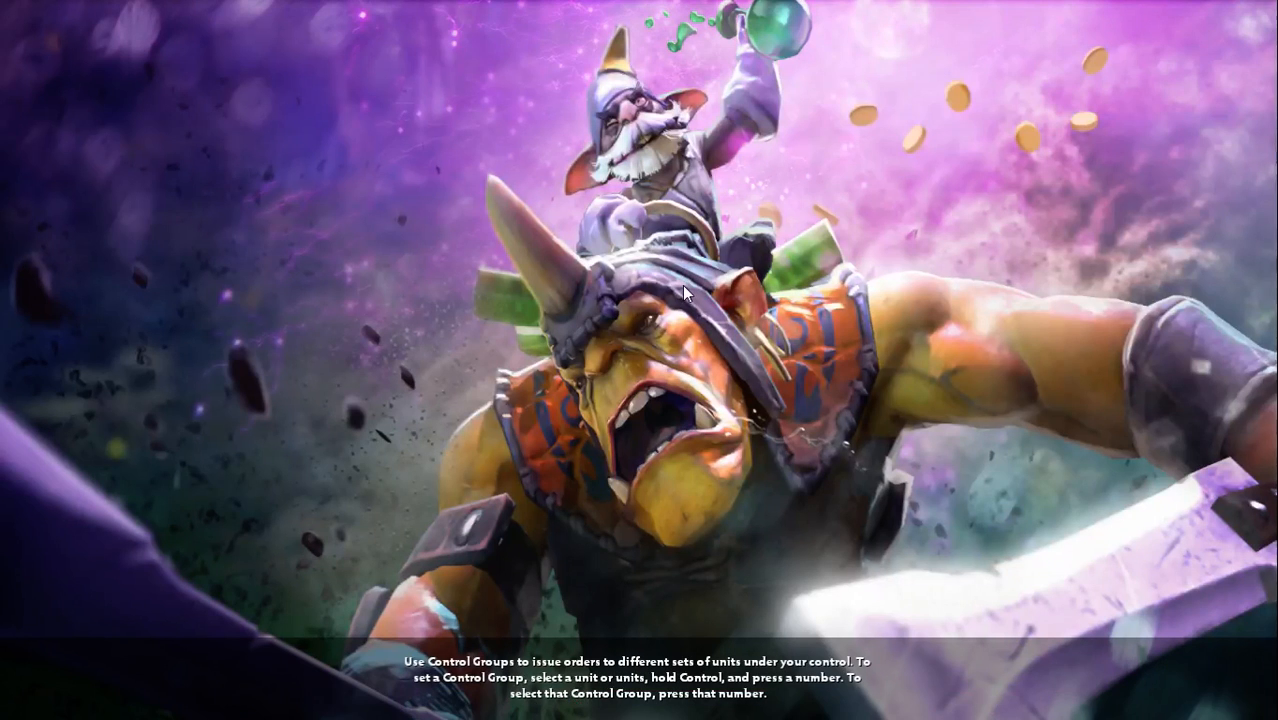
{"action": "mouse_move", "coordinate": [655, 320]}
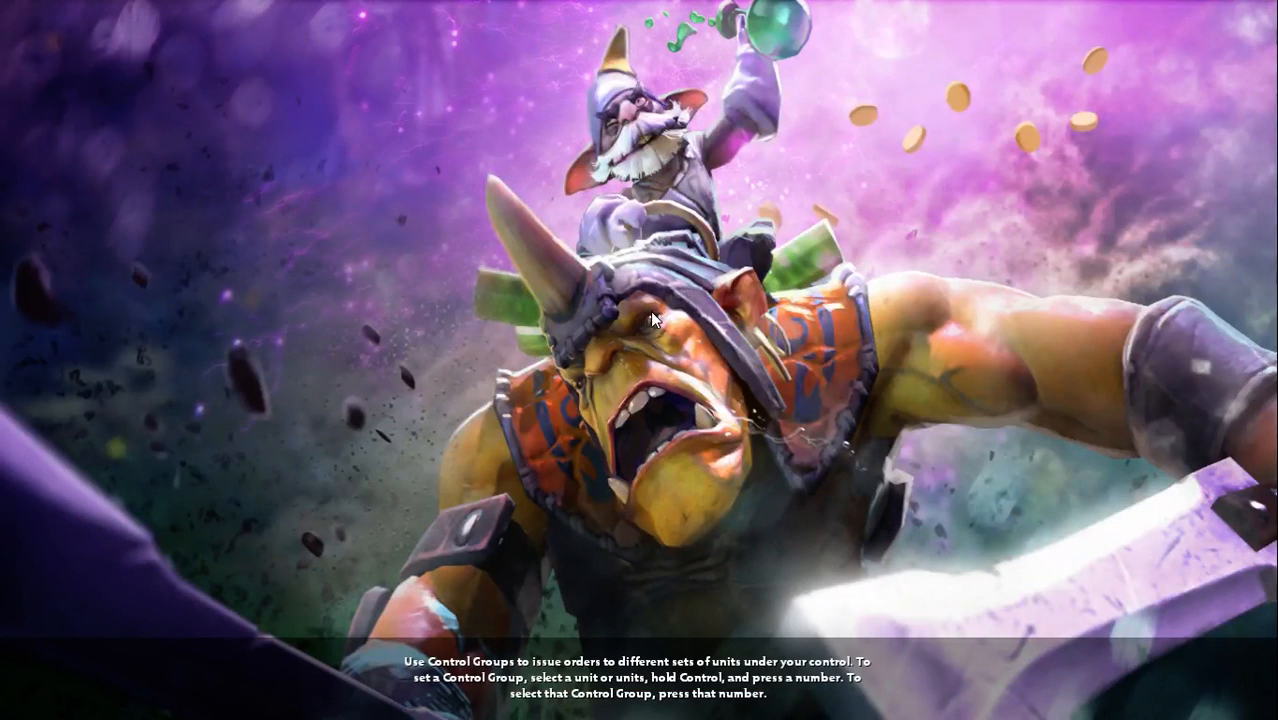
{"action": "mouse_move", "coordinate": [648, 325]}
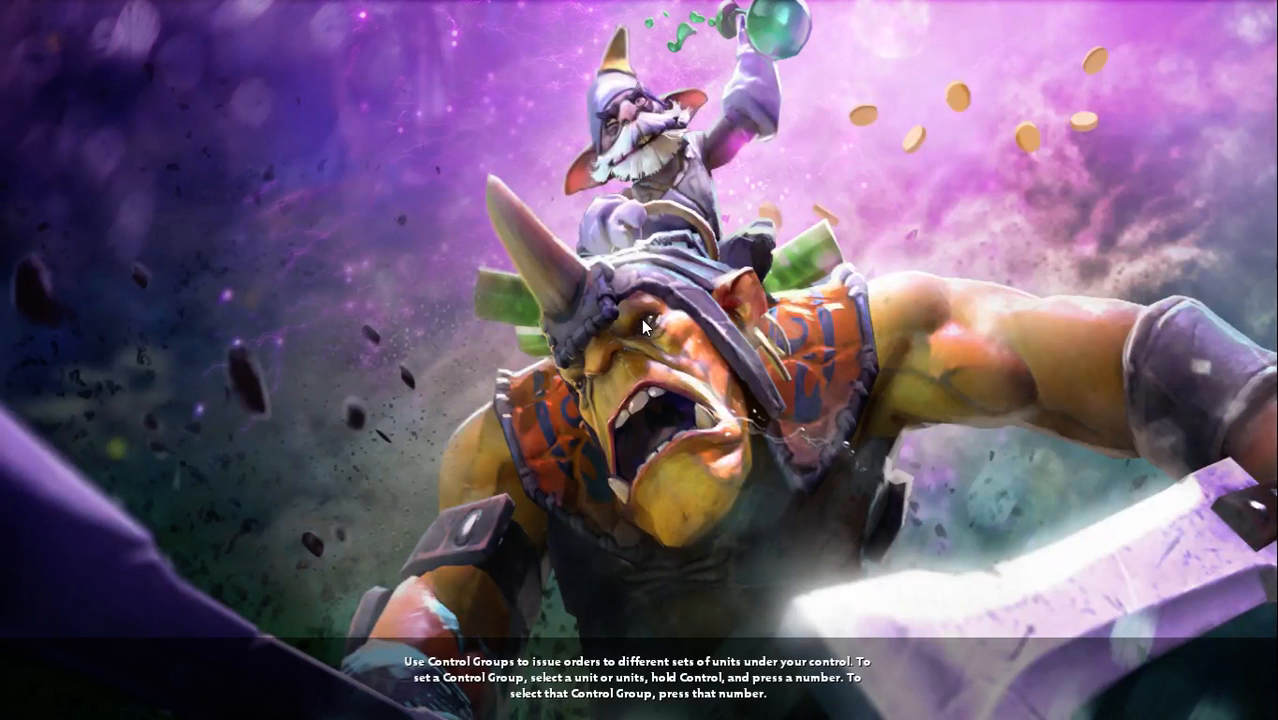
{"action": "mouse_move", "coordinate": [577, 368]}
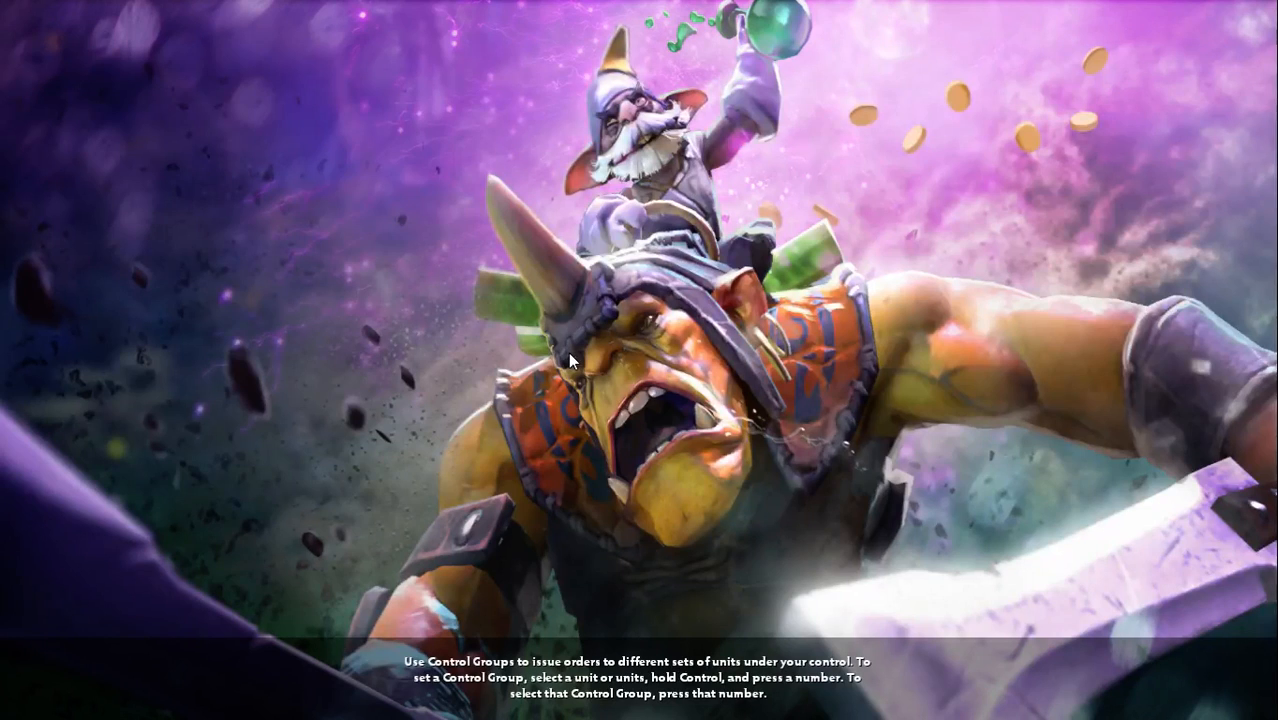
{"action": "mouse_move", "coordinate": [644, 399]}
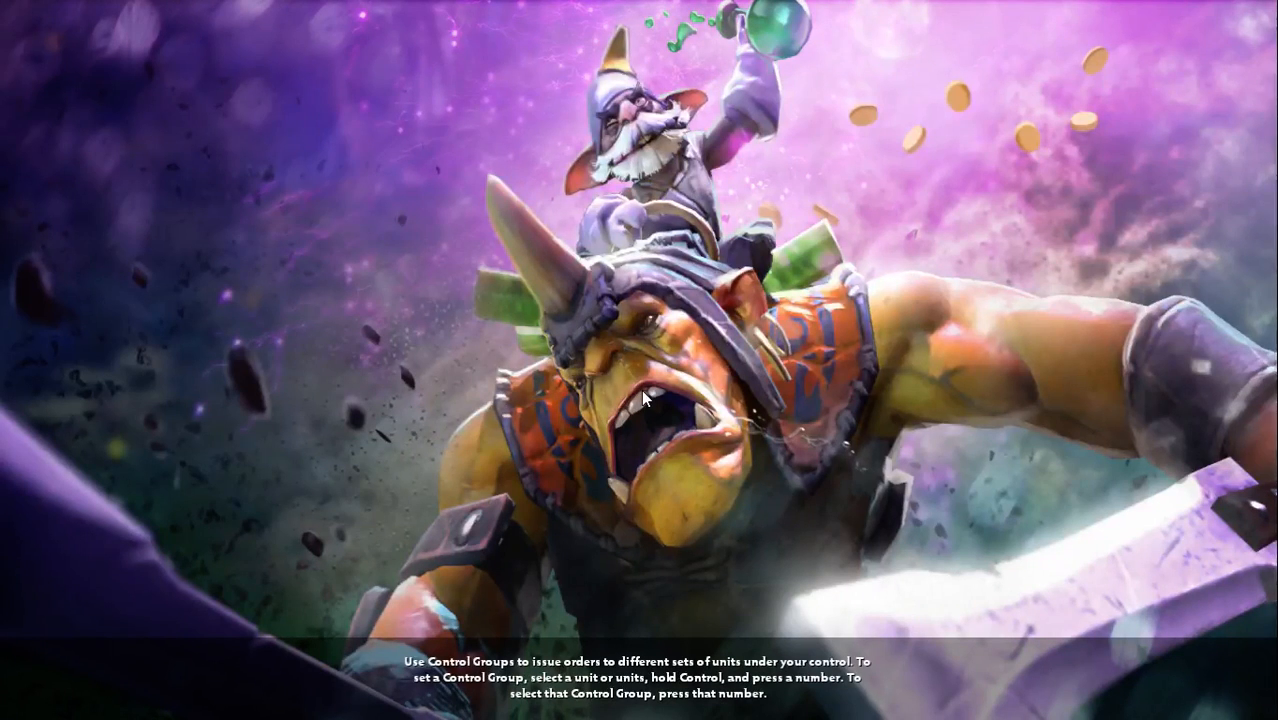